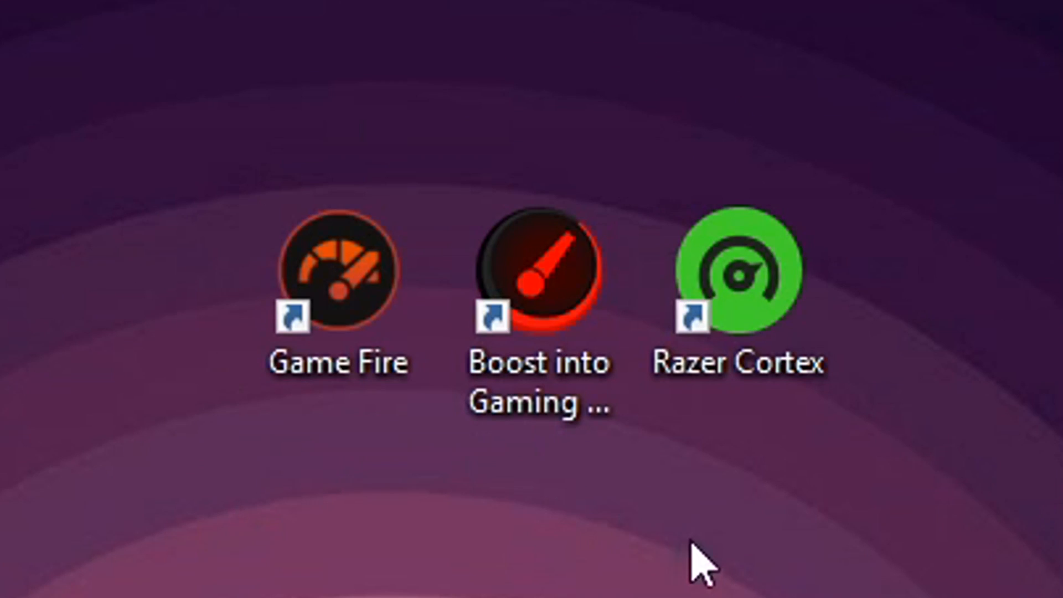
mouse_move(709, 431)
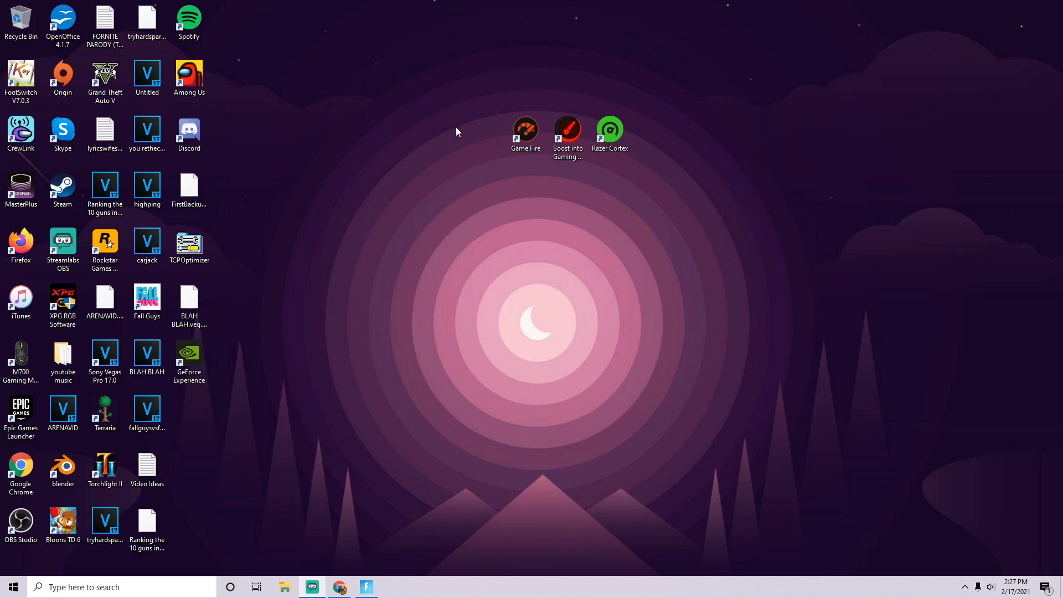
mouse_move(636, 74)
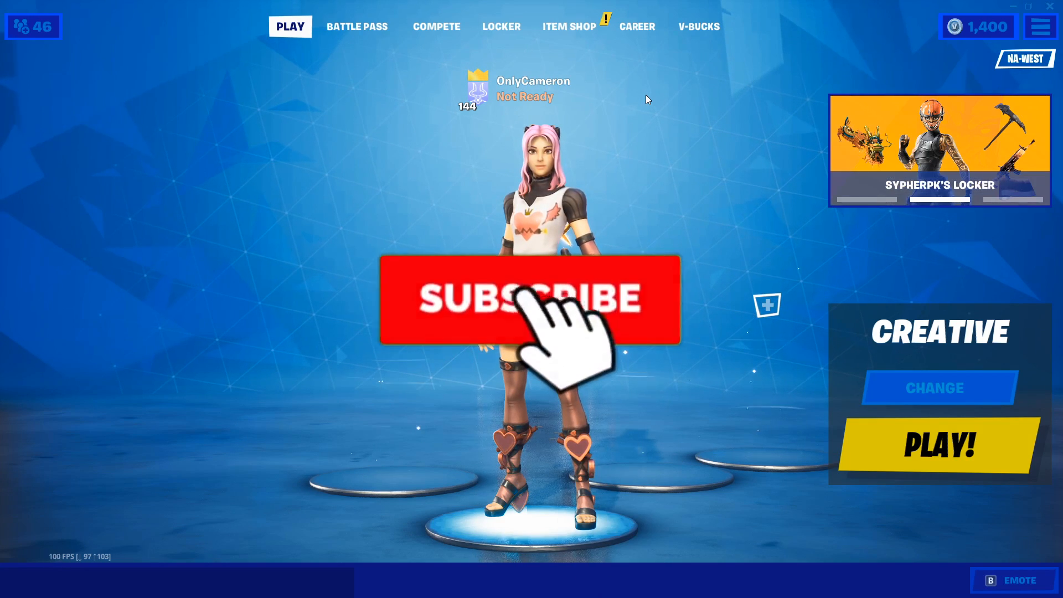
Review Fortnite video settings (unlimited frame rate, Epic preset, Show FPS on) and enter Creative play.
click(530, 300)
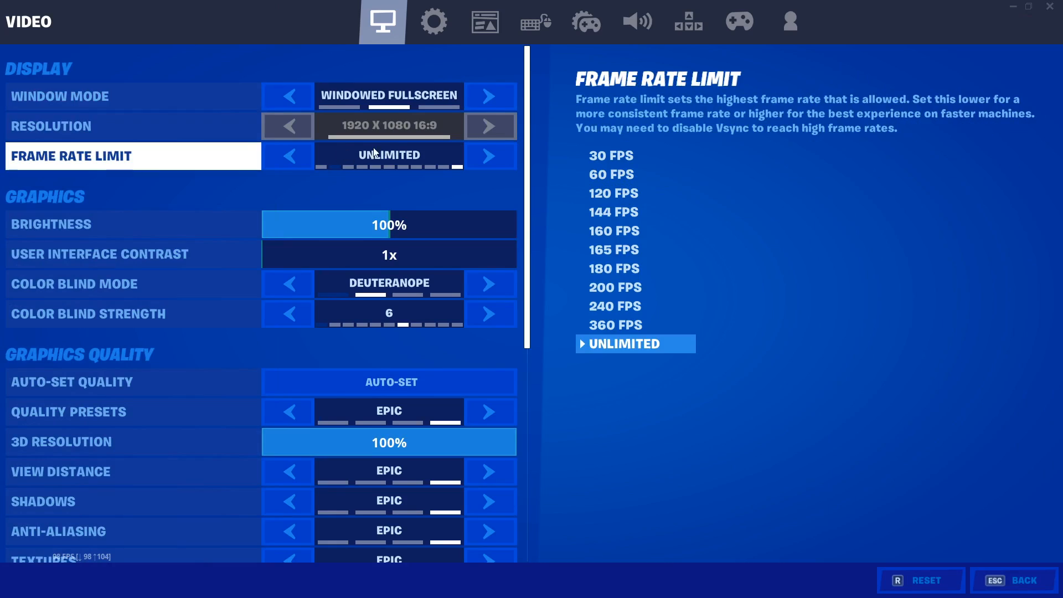
scroll(down, 3)
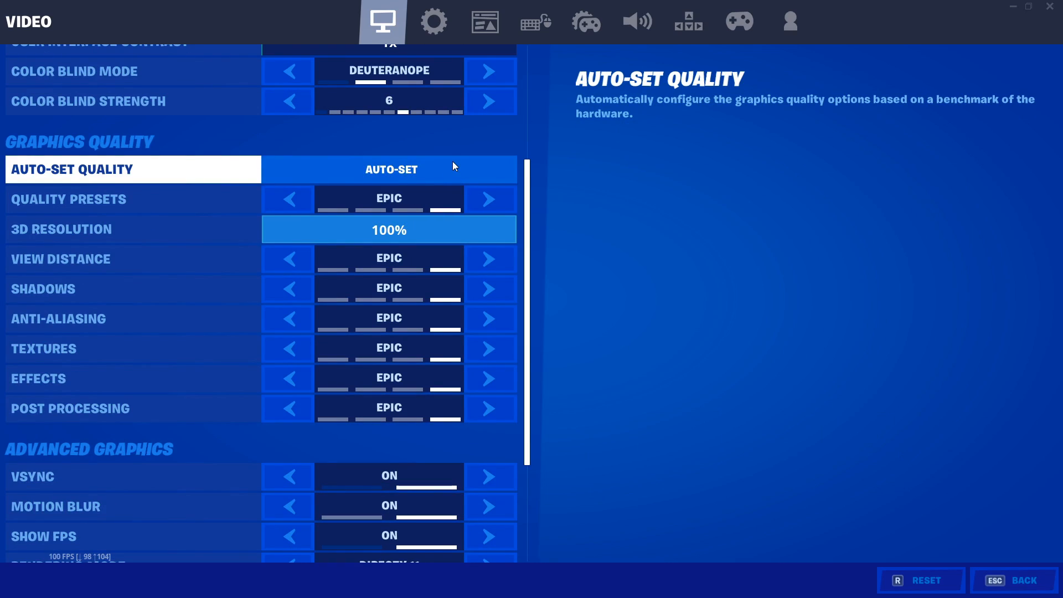
scroll(down, 3)
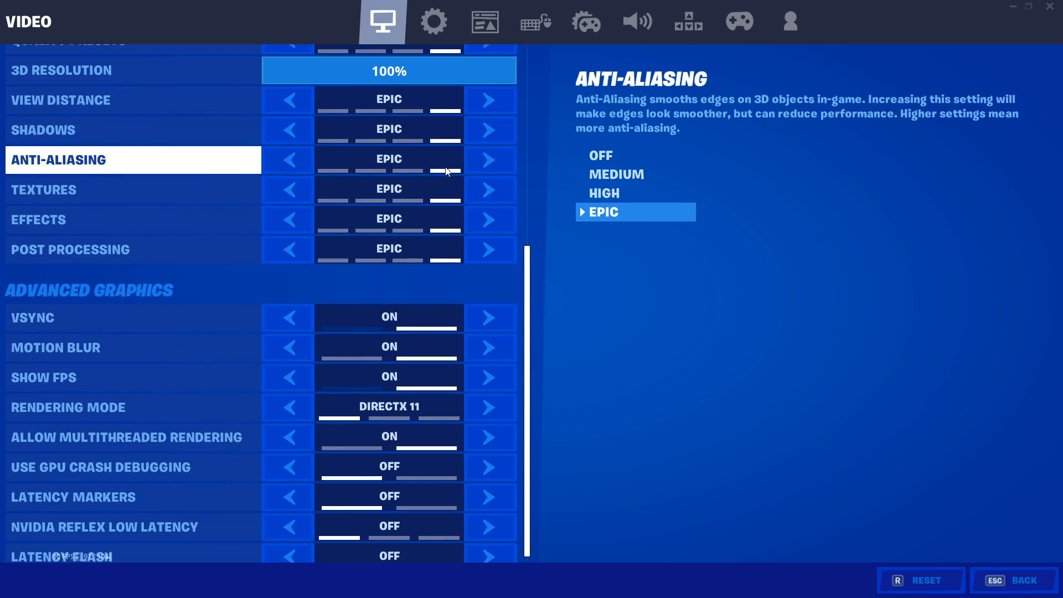
click(1010, 579)
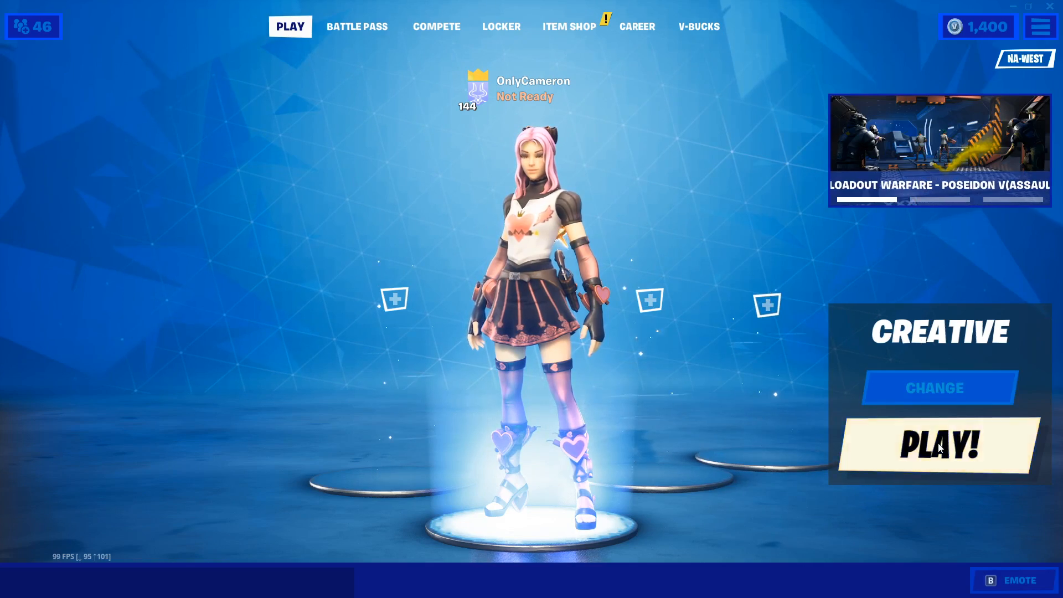
click(938, 446)
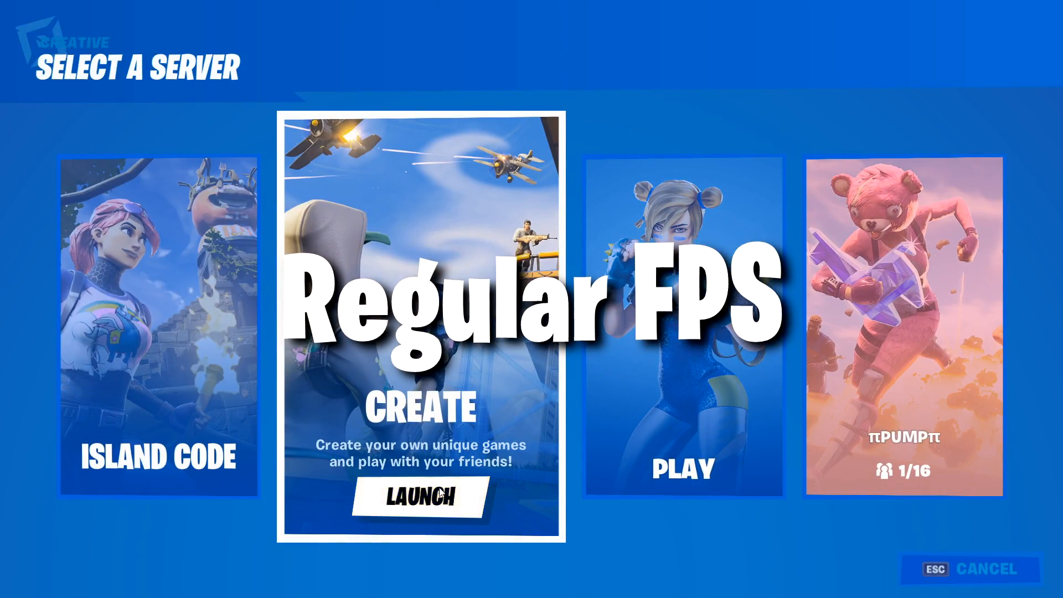
Launch a private Creative server to read the baseline FPS counter.
click(417, 495)
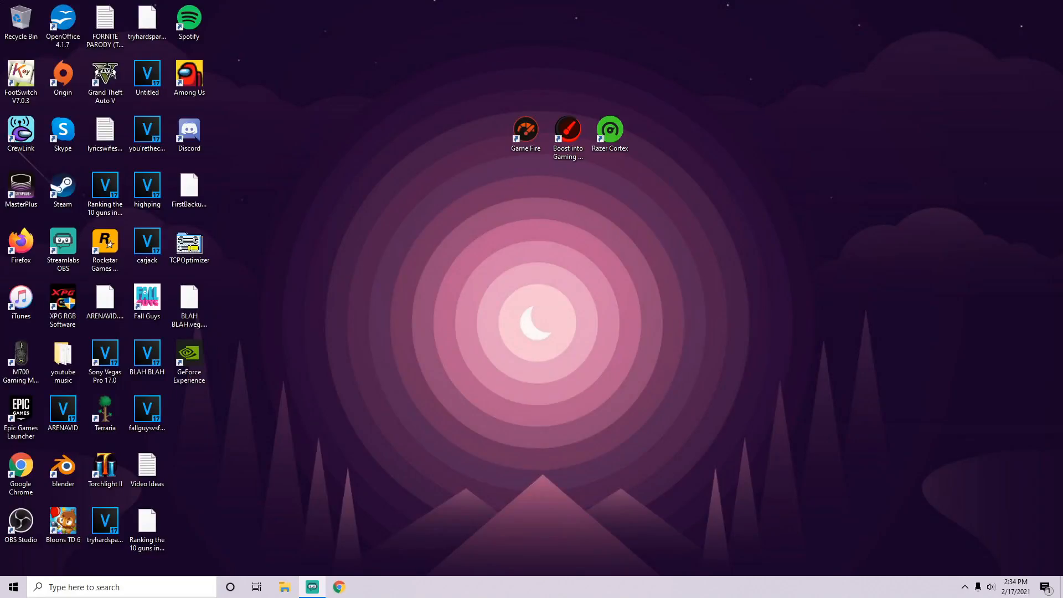
Launch Game Fire from its desktop shortcut and browse the detected games library.
click(524, 130)
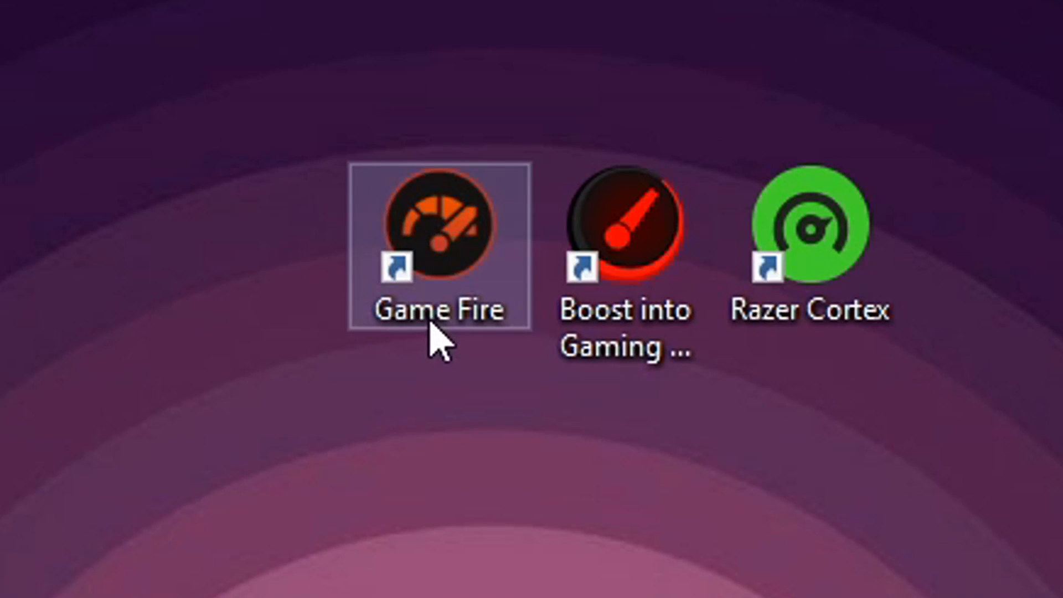
mouse_move(447, 319)
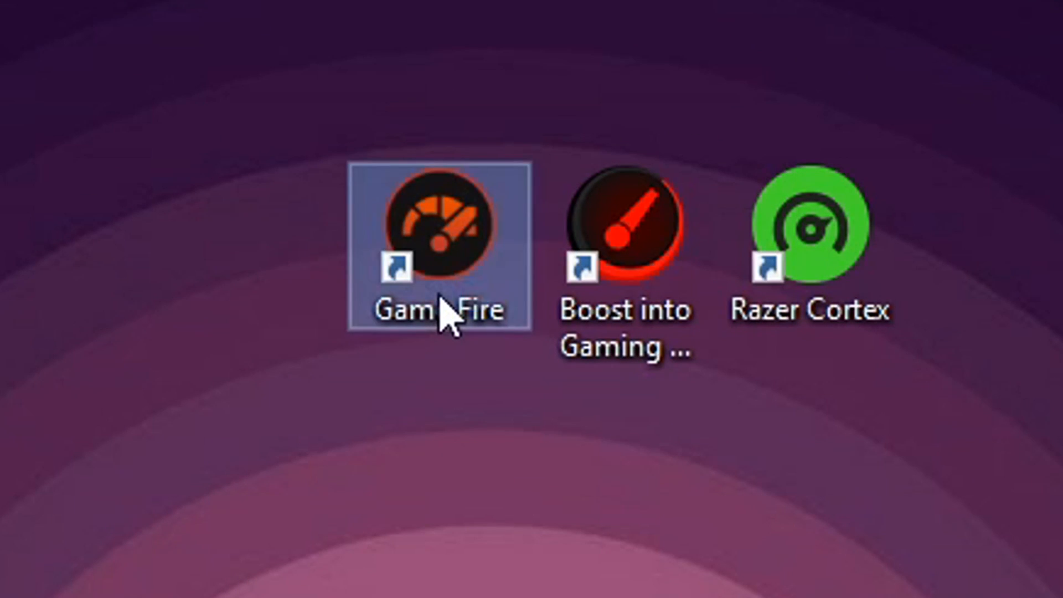
double_click(437, 227)
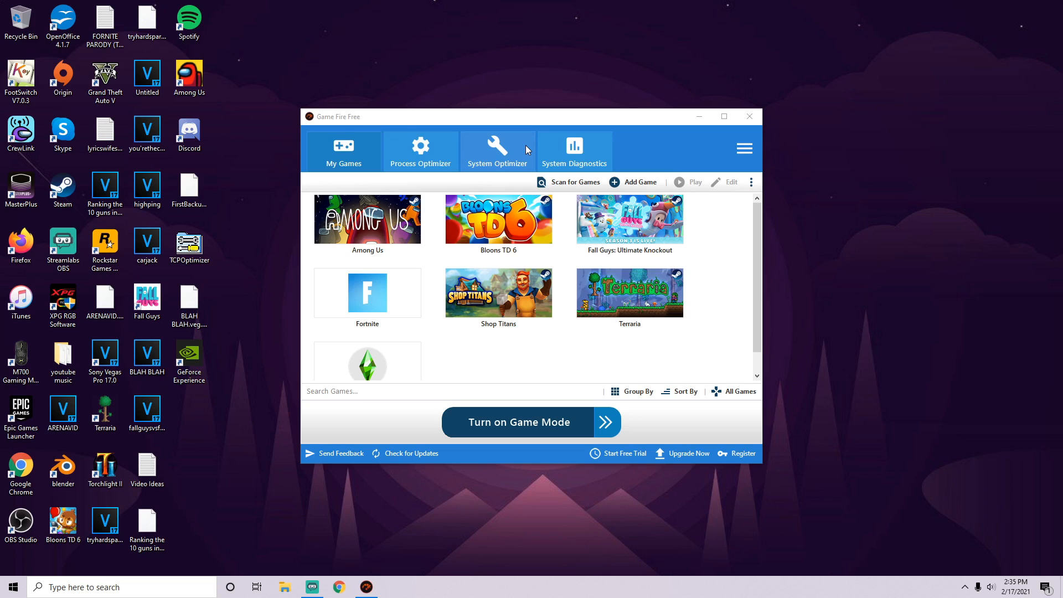
mouse_move(540, 106)
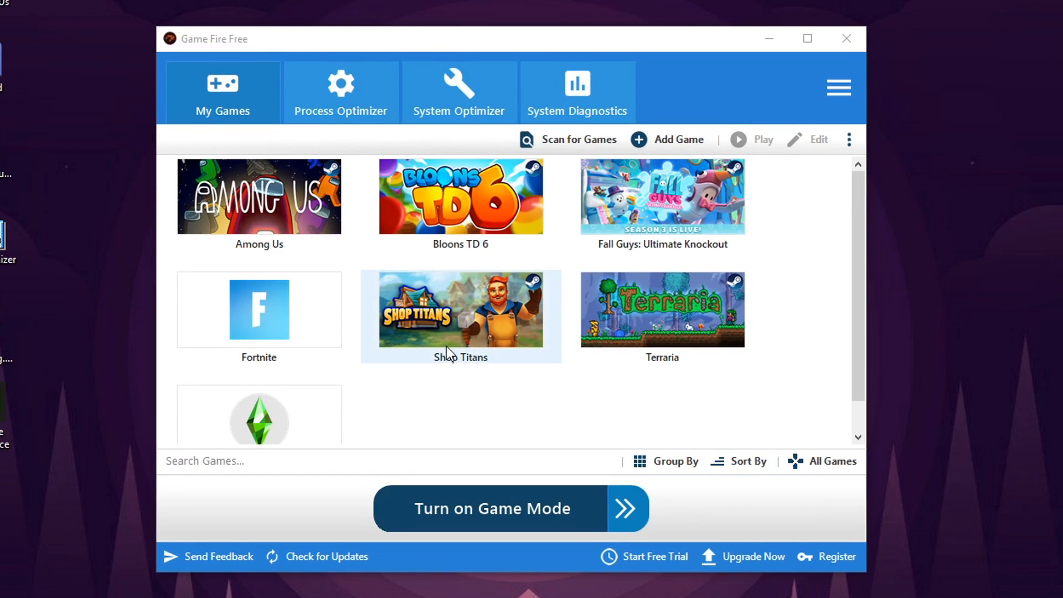
scroll(down, 3)
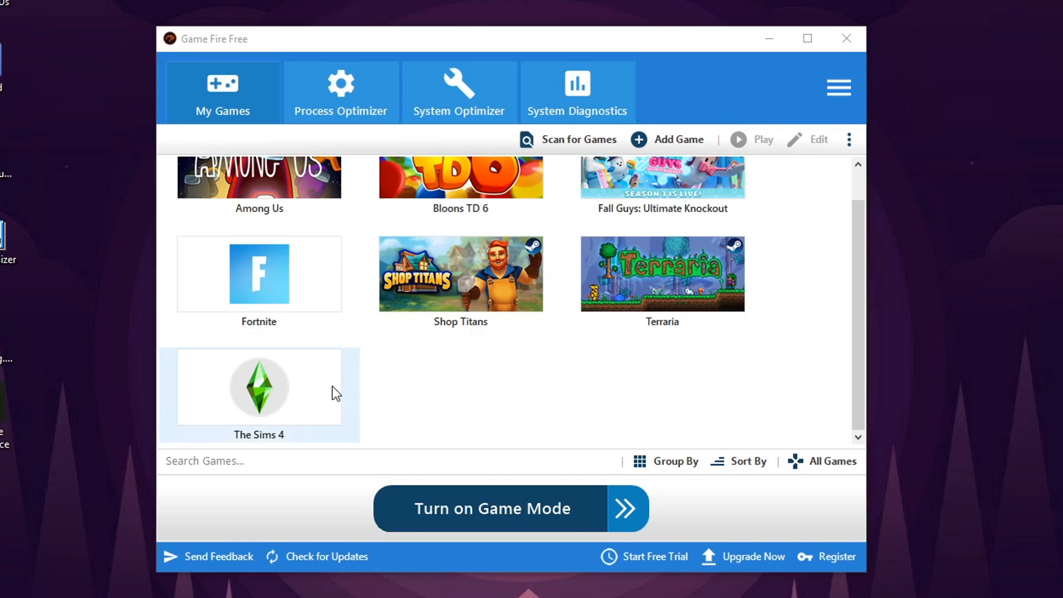
mouse_move(501, 306)
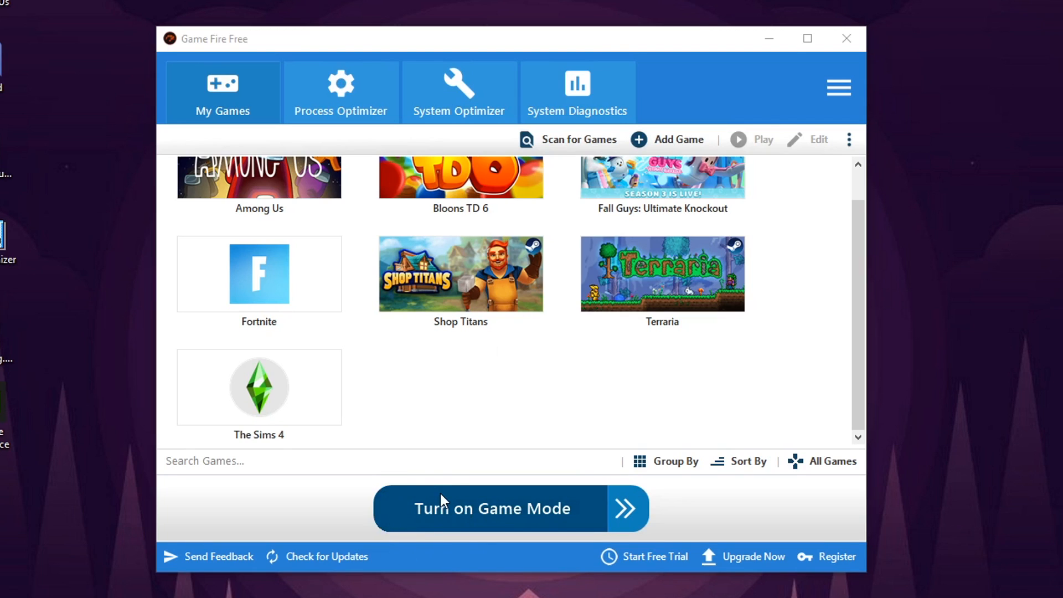
mouse_move(482, 518)
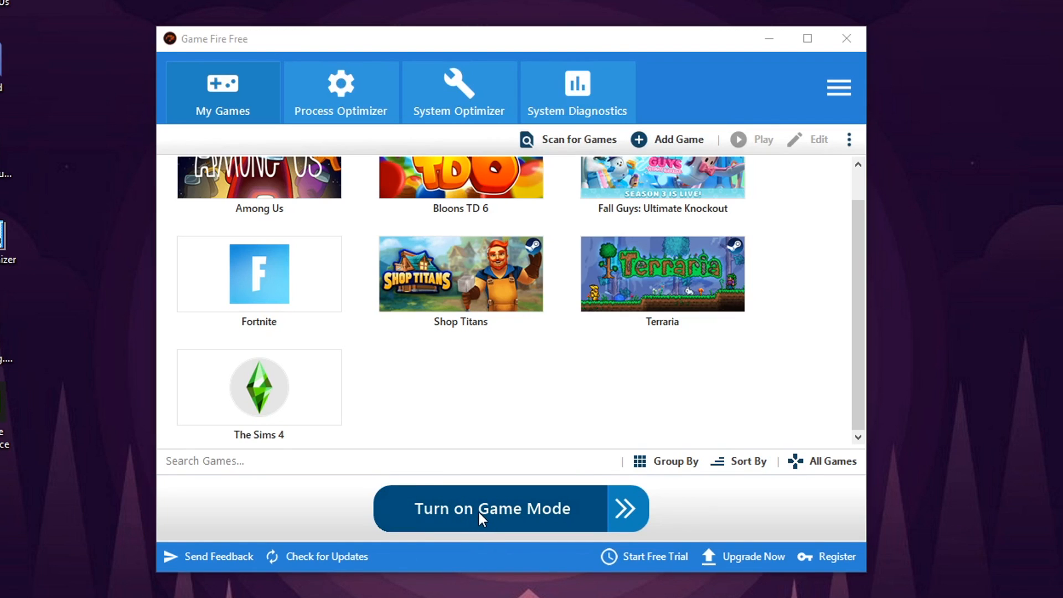
Turn on Game Fire's game mode, dismiss its report, and launch Fortnite from the library.
click(490, 508)
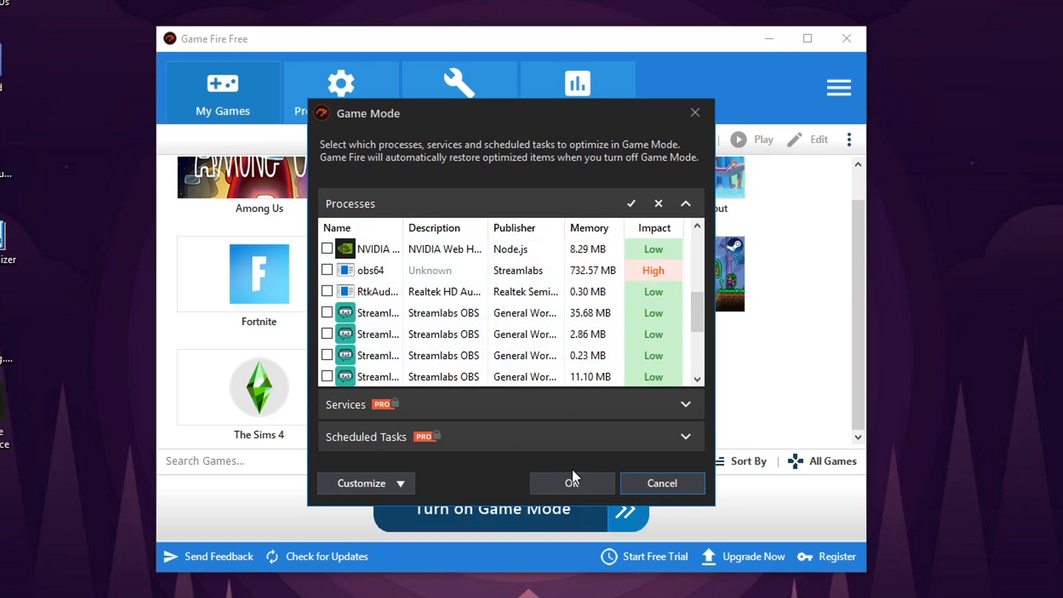
click(571, 483)
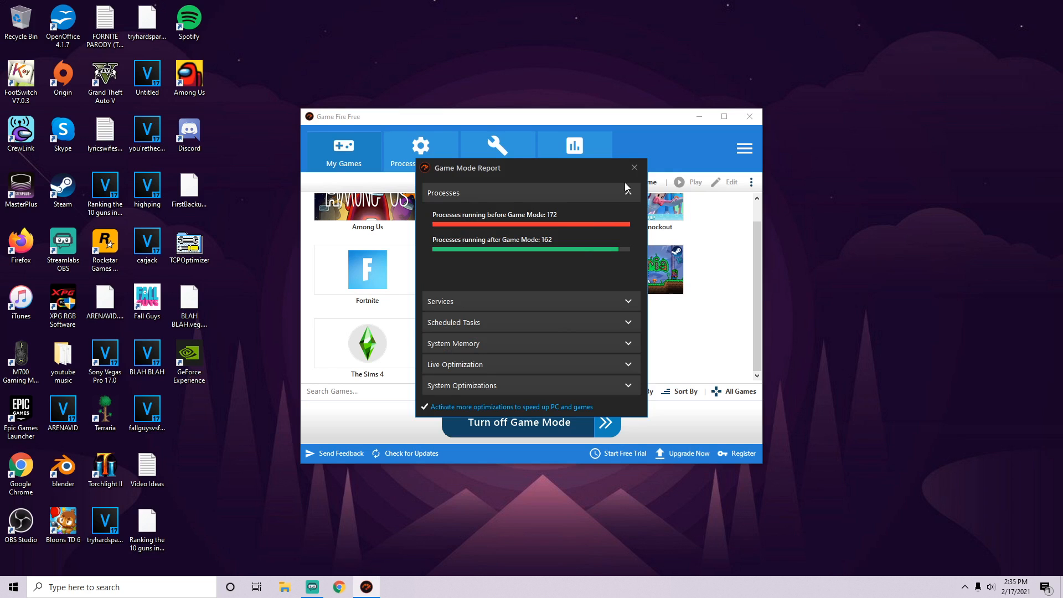
mouse_move(634, 168)
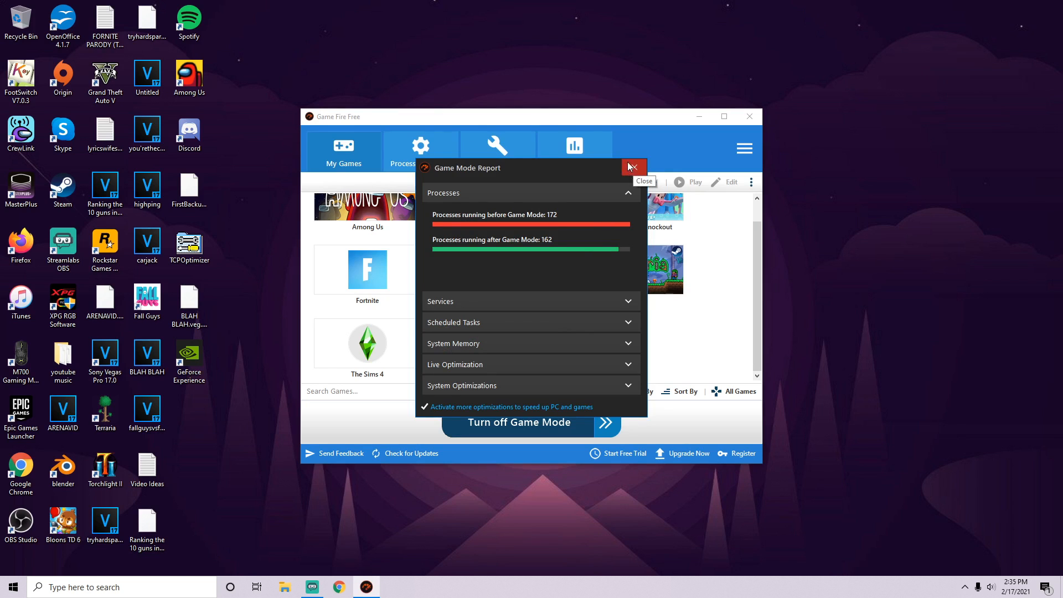
click(632, 167)
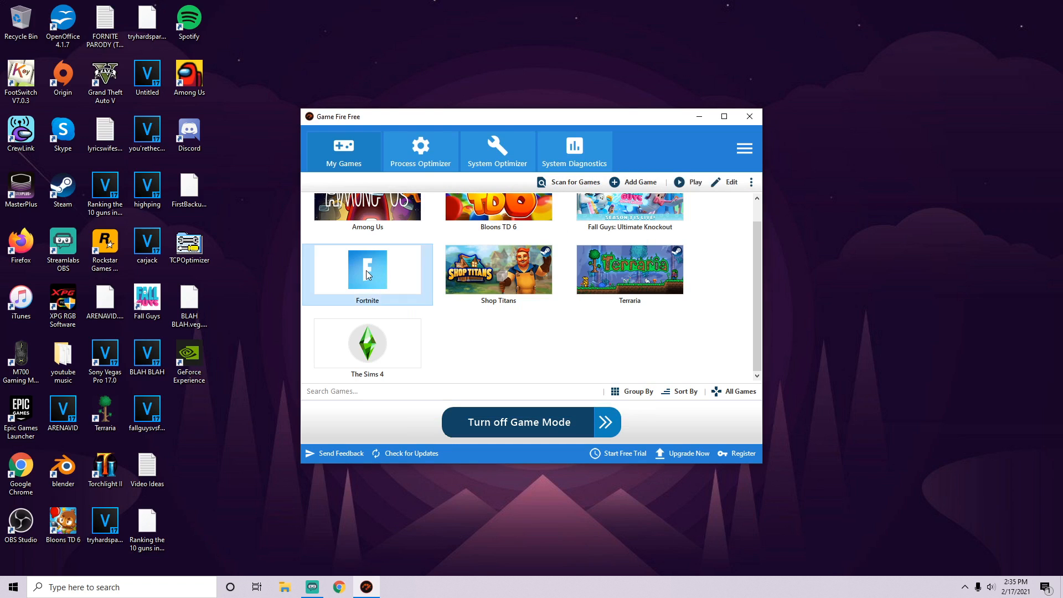
click(518, 421)
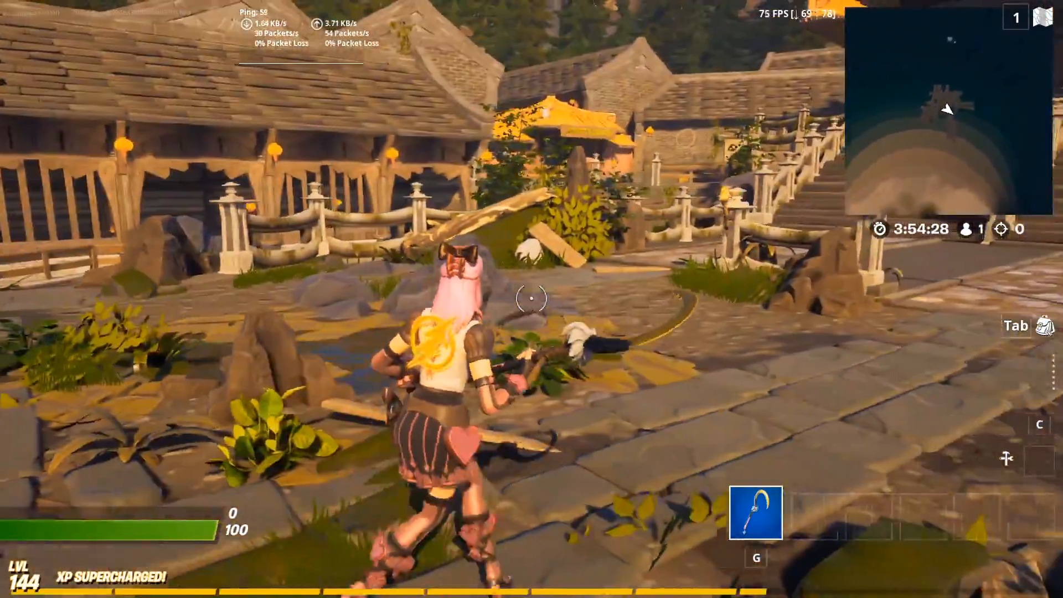
mouse_move(531, 298)
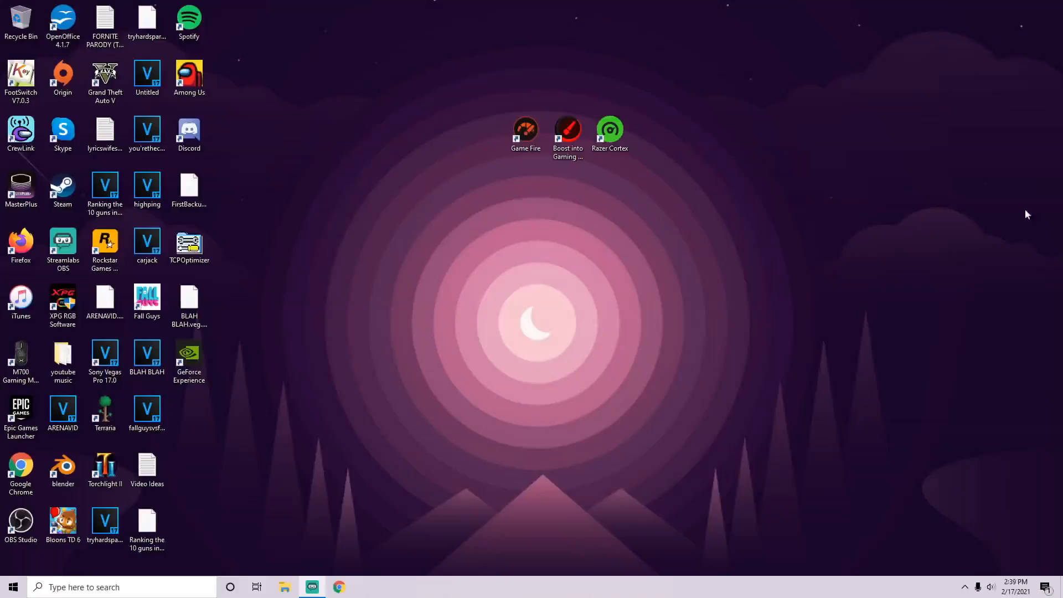
mouse_move(474, 85)
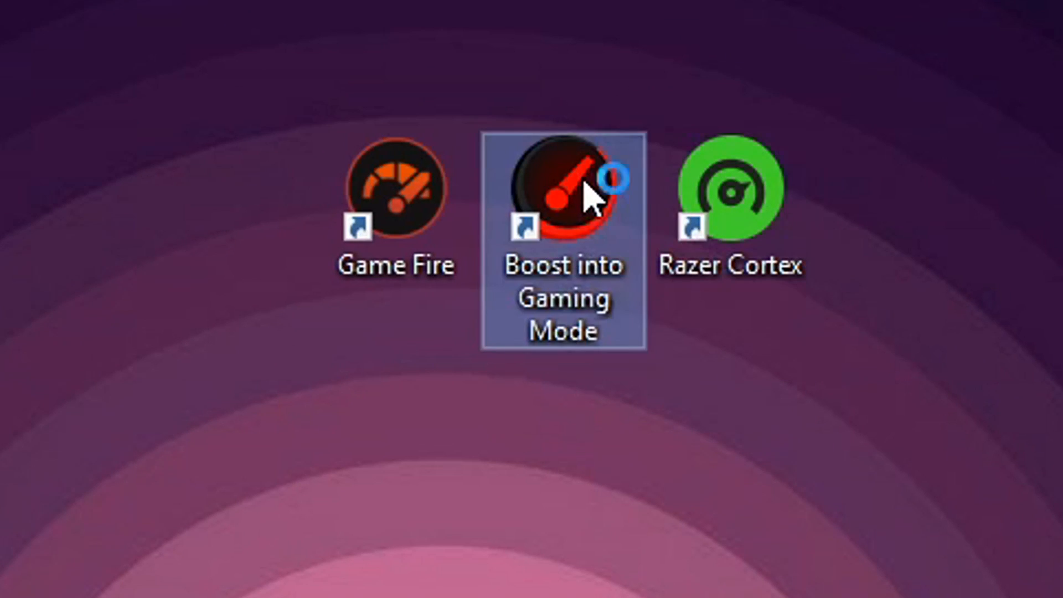
Start Smart Game Booster's gaming mode and pick Fortnite to auto-launch after boosting.
double_click(560, 188)
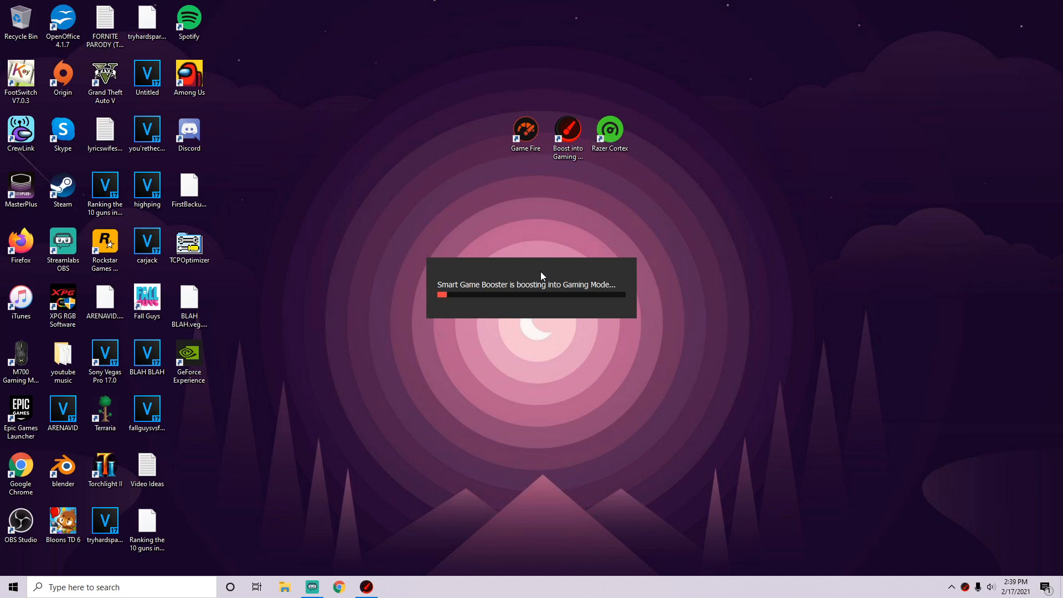
mouse_move(555, 270)
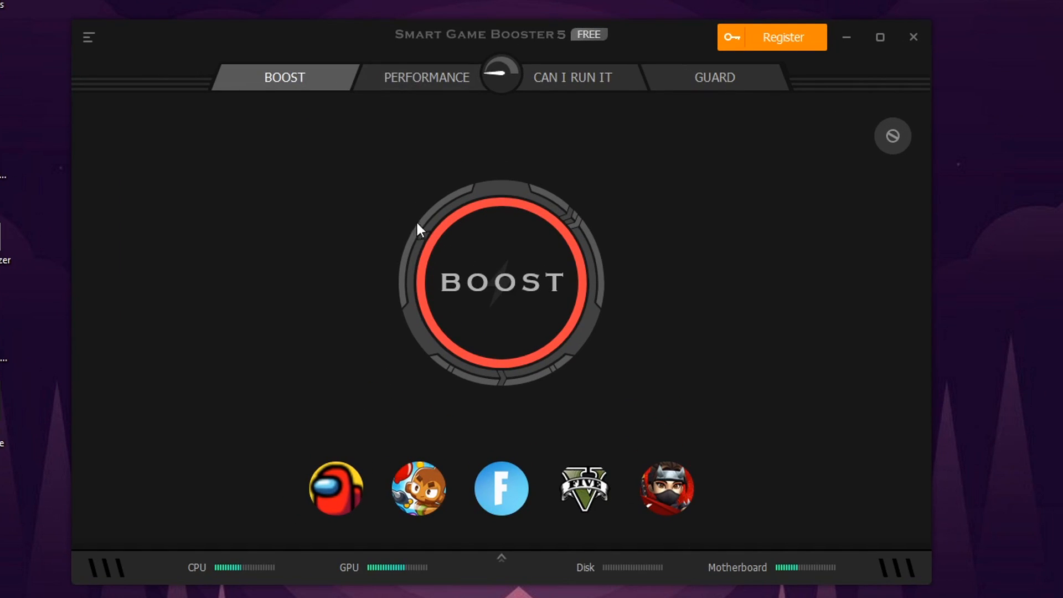
click(500, 281)
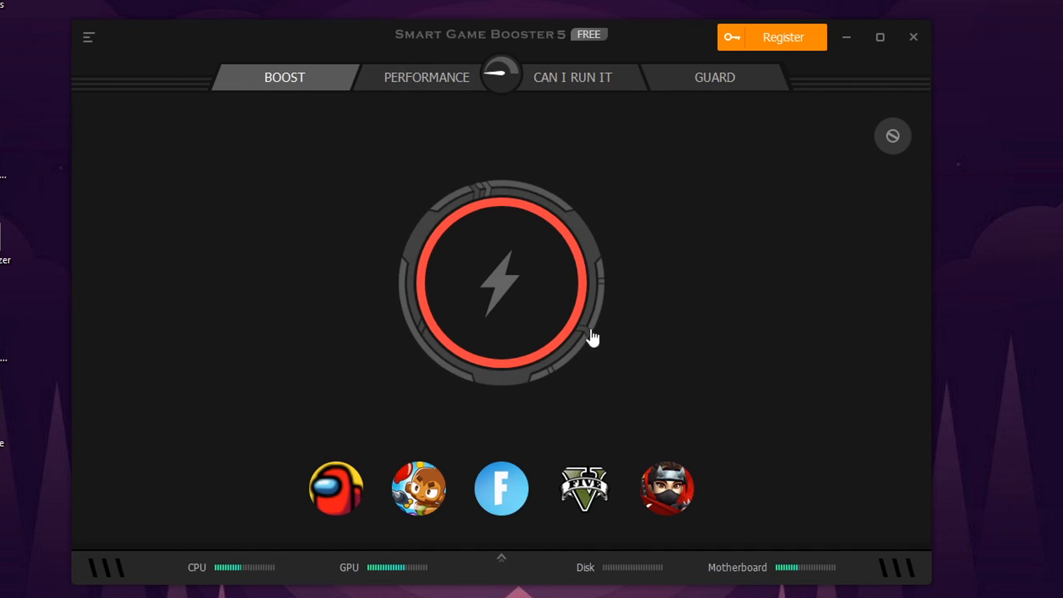
mouse_move(497, 275)
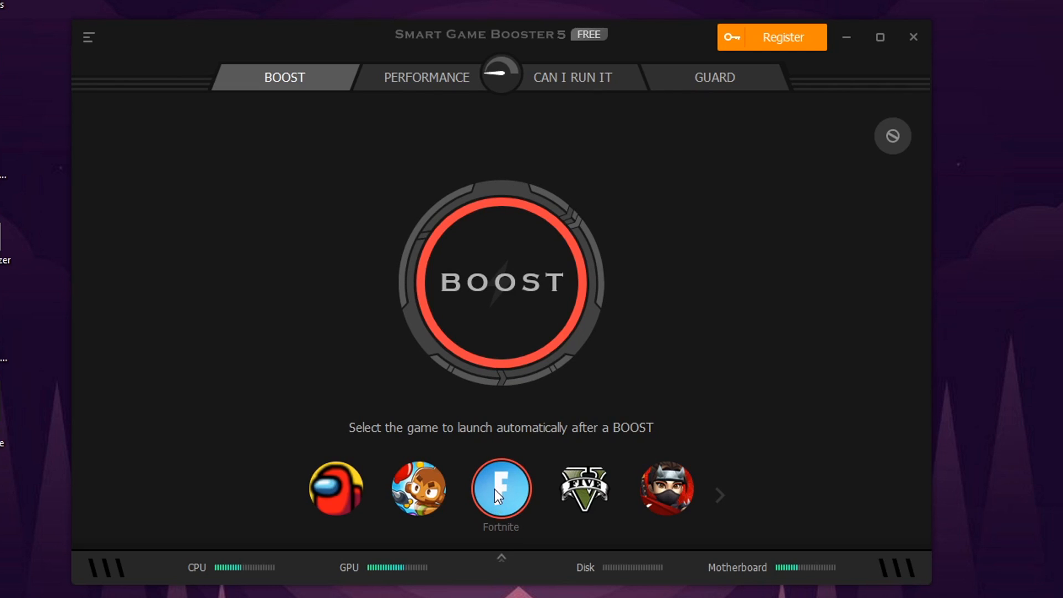
mouse_move(497, 497)
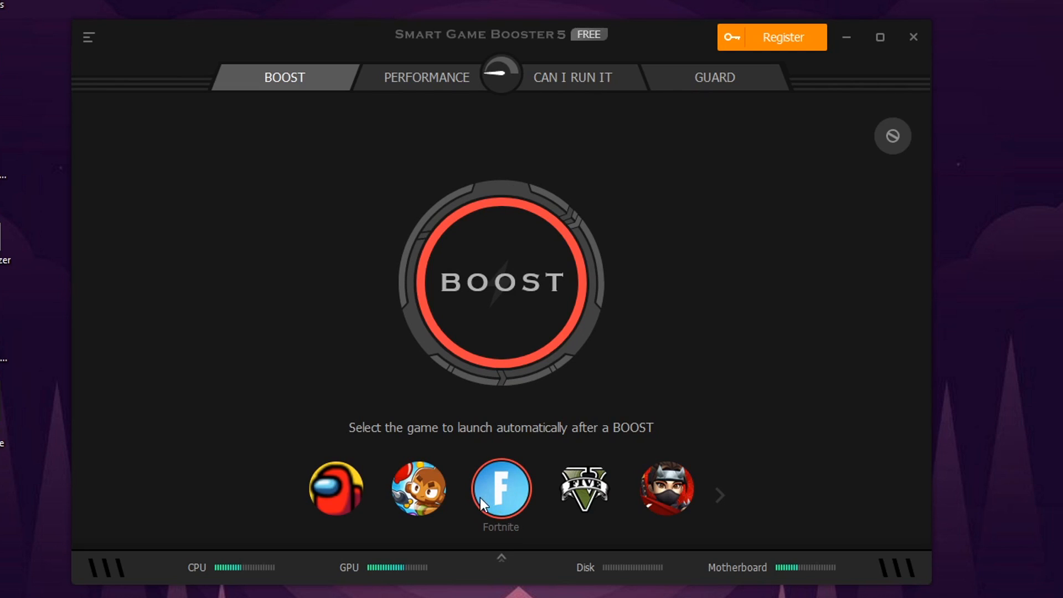
click(427, 77)
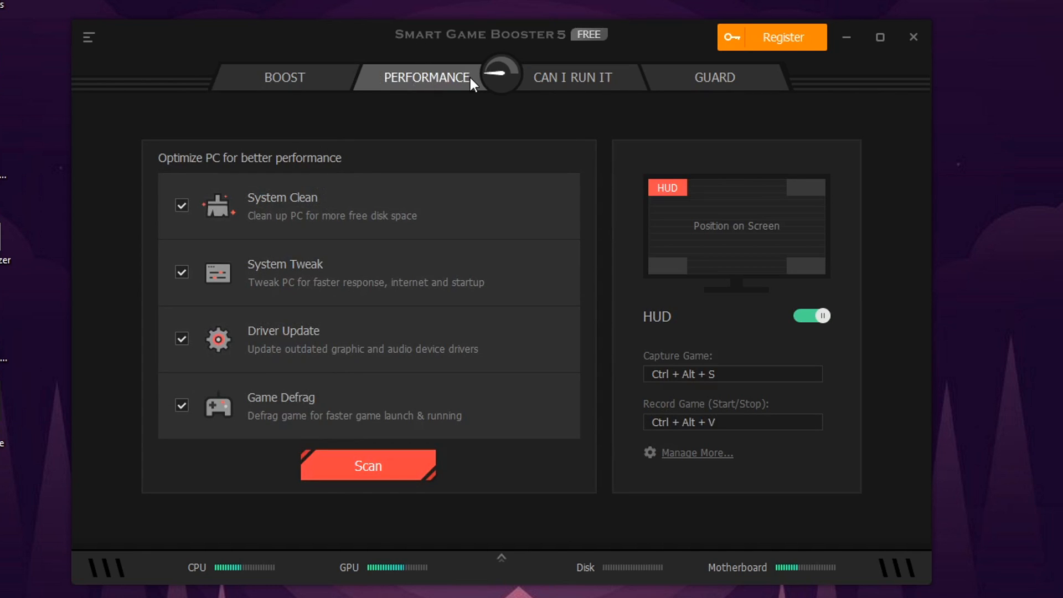
mouse_move(321, 325)
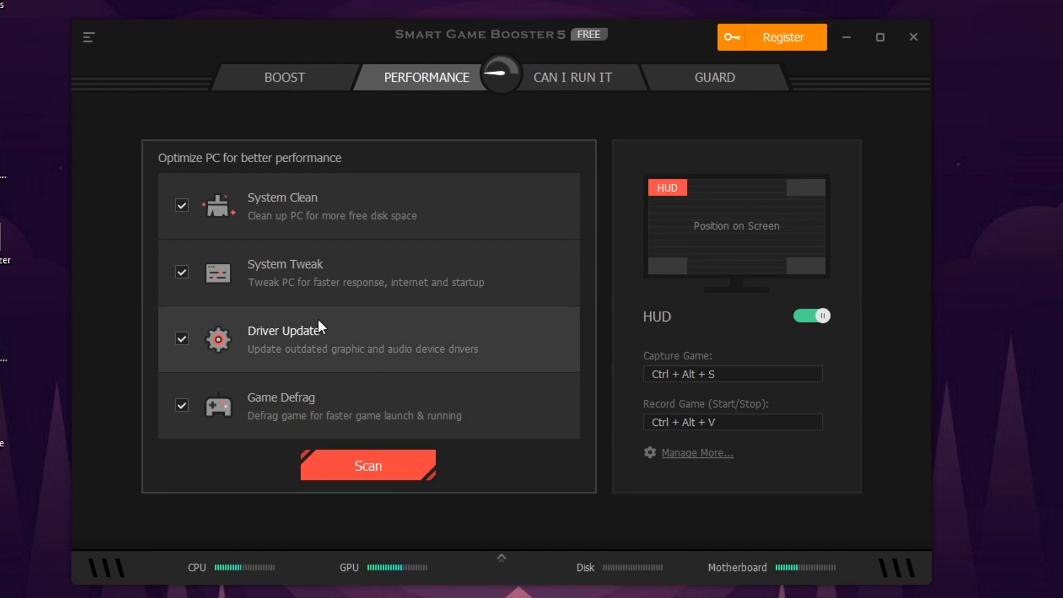
mouse_move(436, 406)
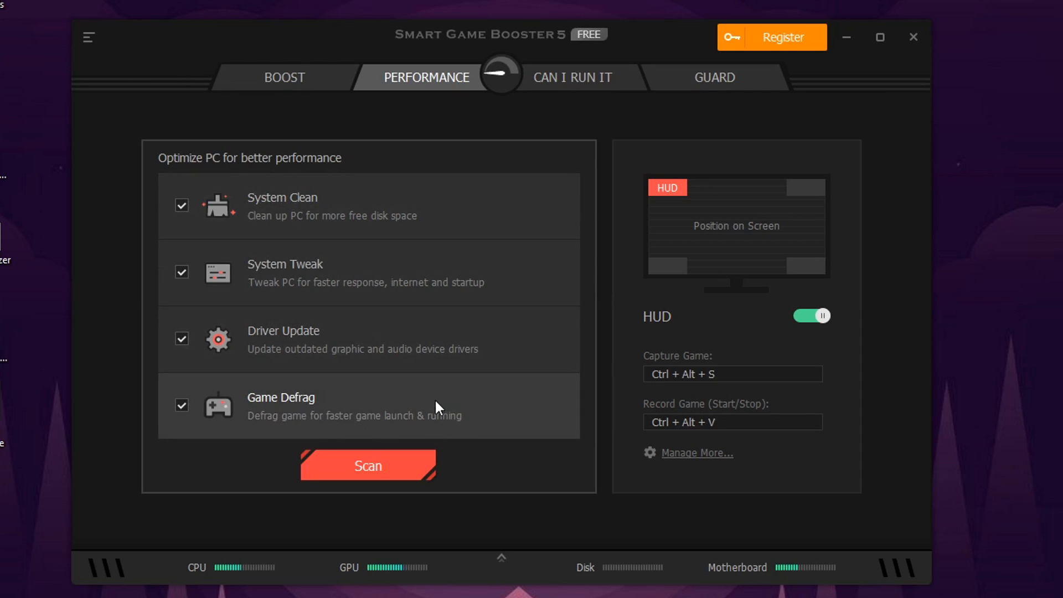
mouse_move(386, 403)
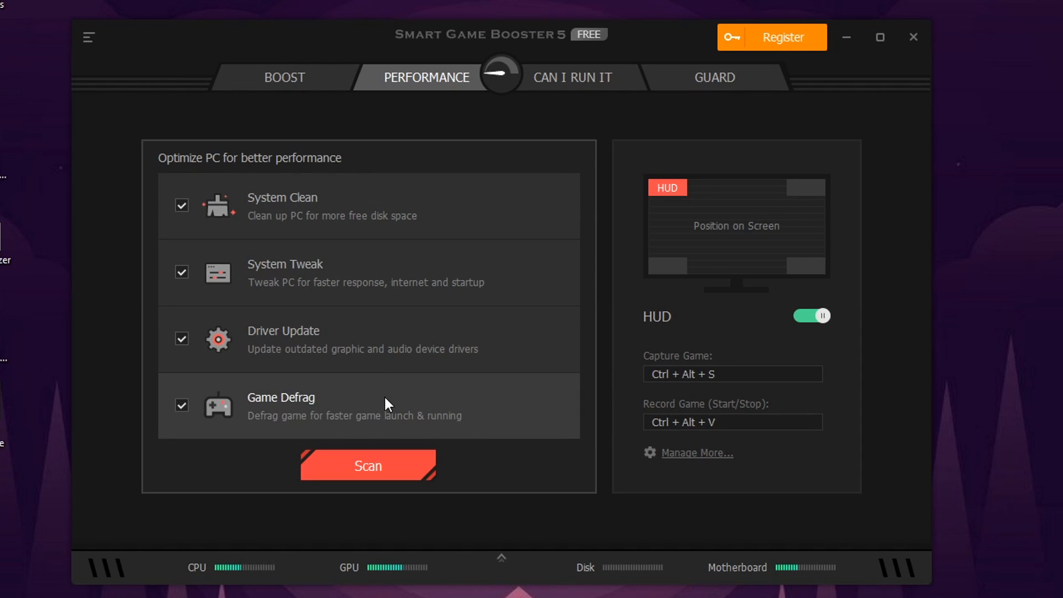
Scan the PC with all four optimization items checked on the Performance tab.
click(368, 466)
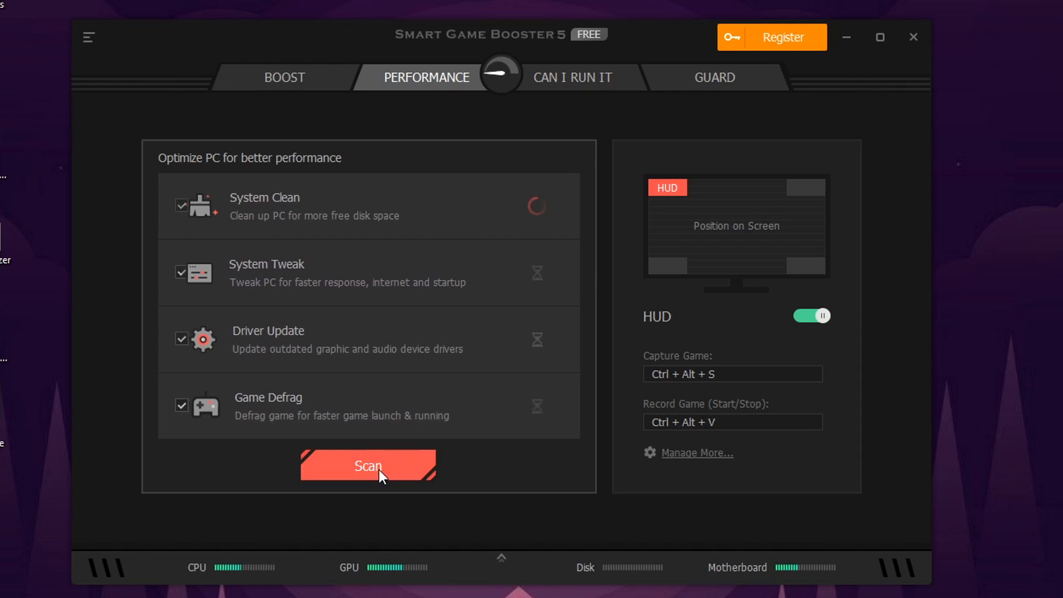
click(367, 466)
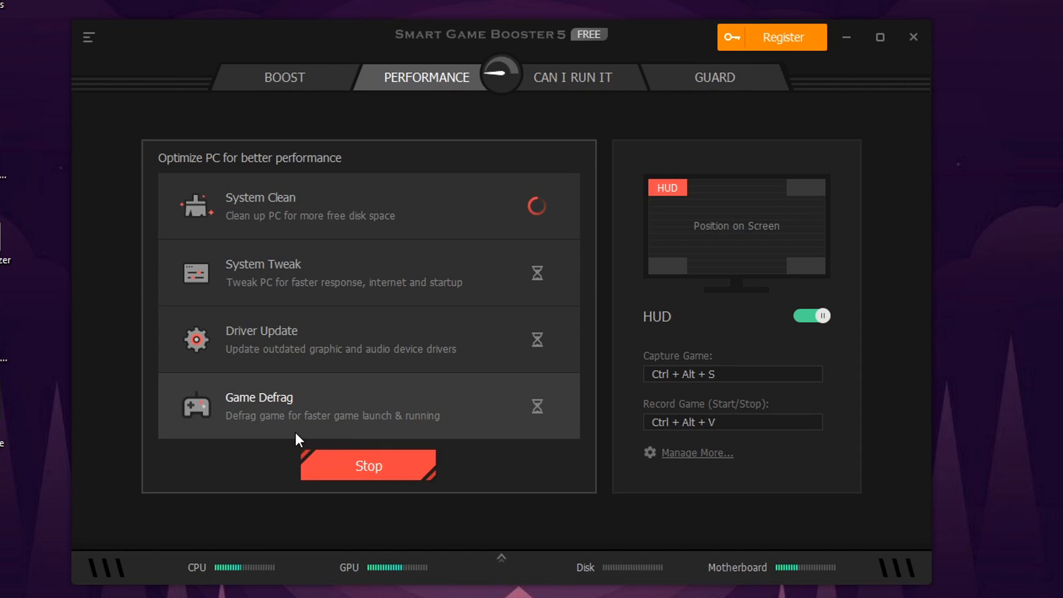
Check 'fortnite' in Can I Run It and view the minimum and recommended requirement comparisons.
click(572, 77)
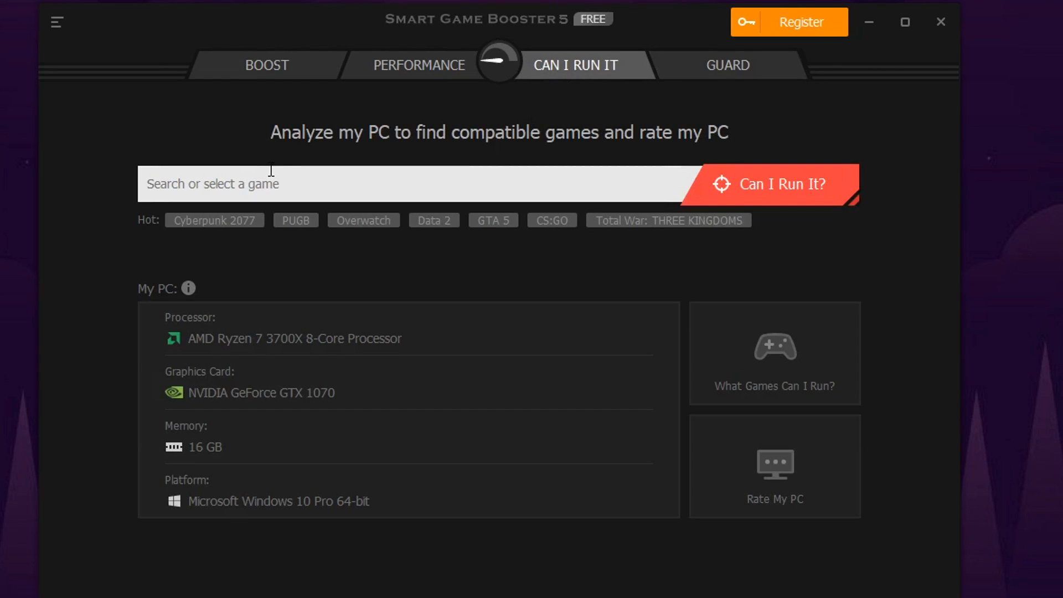
text(fortnite)
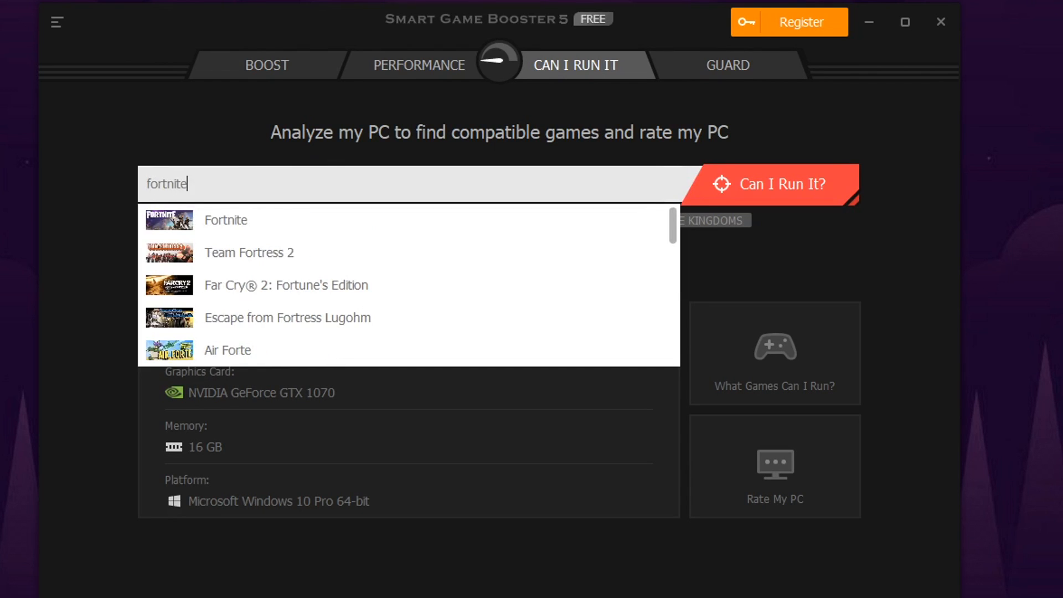
click(766, 184)
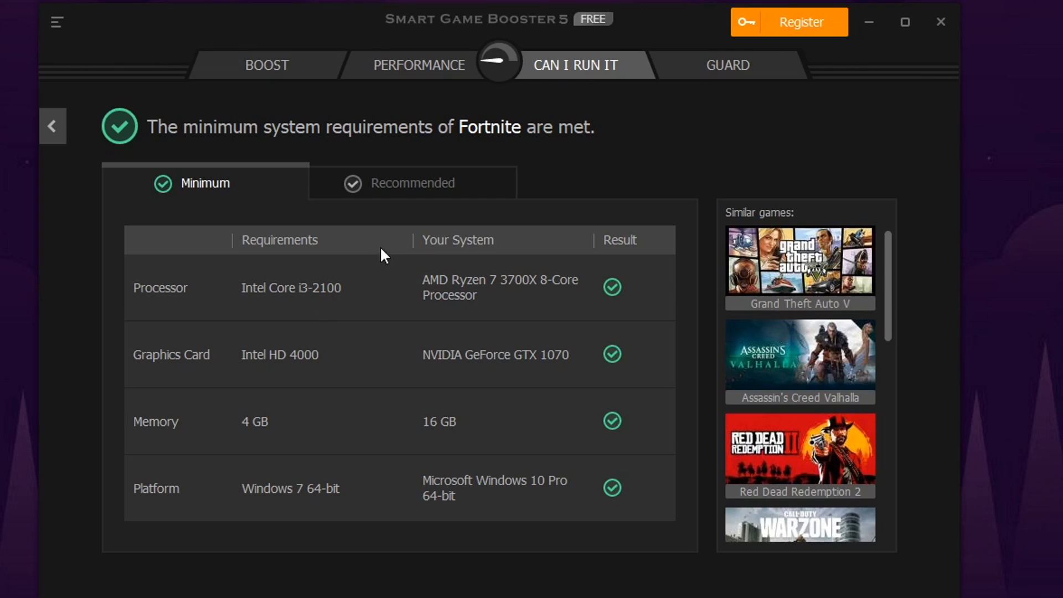
mouse_move(307, 338)
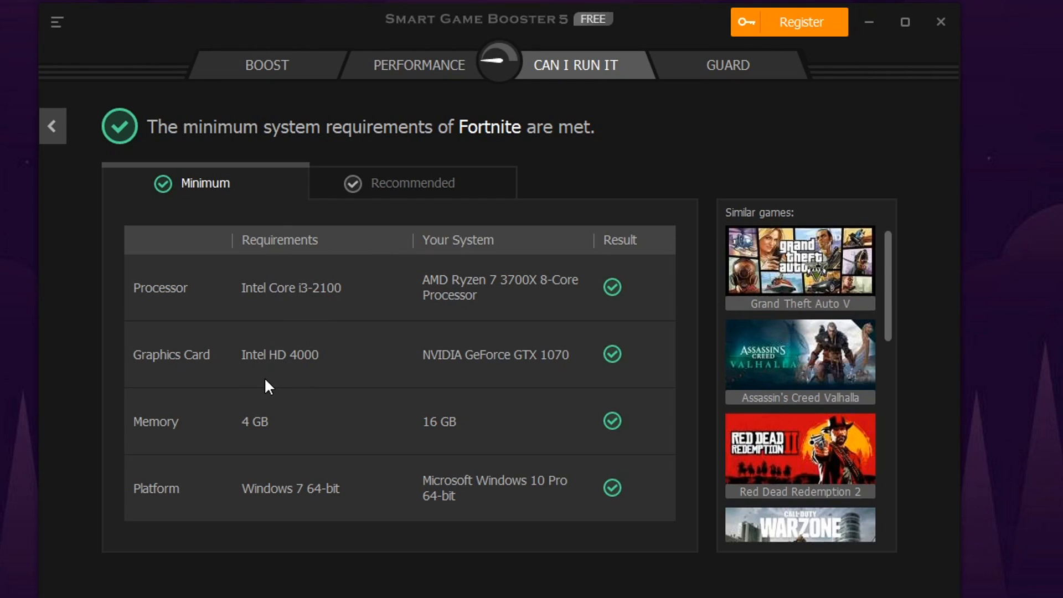
mouse_move(274, 523)
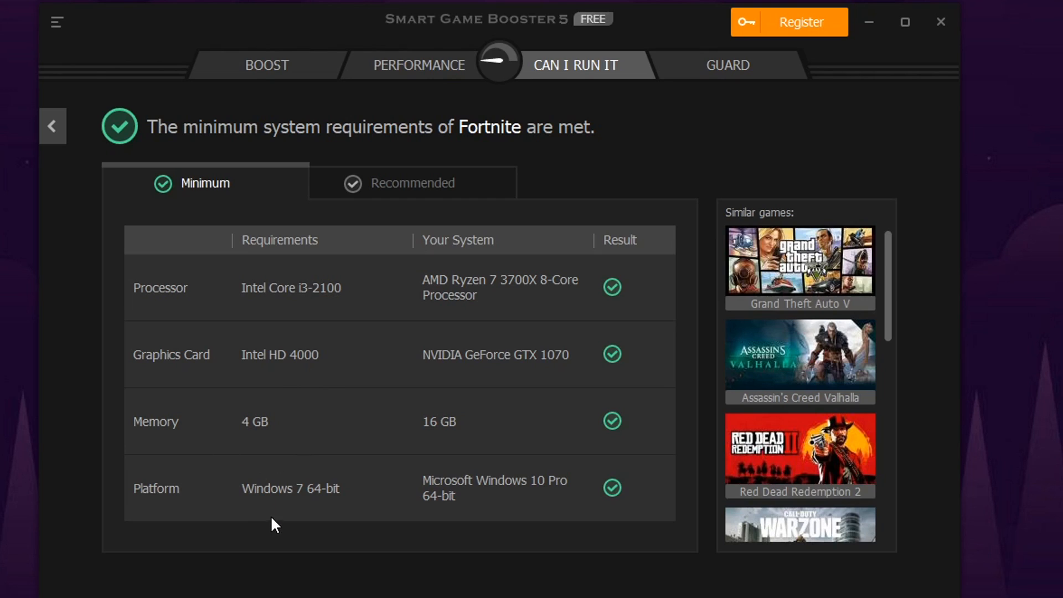
click(412, 183)
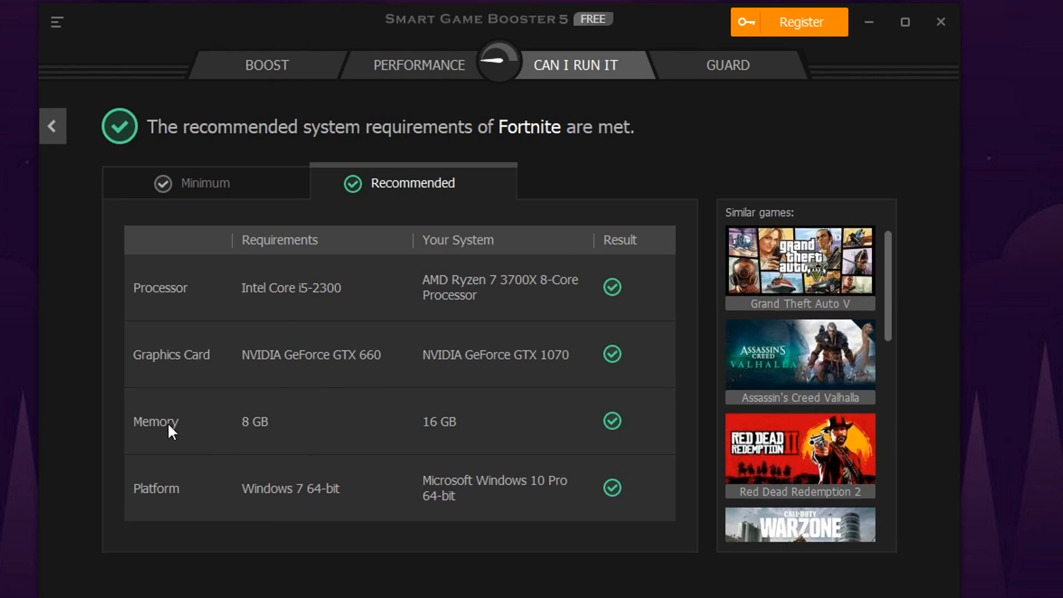
mouse_move(243, 407)
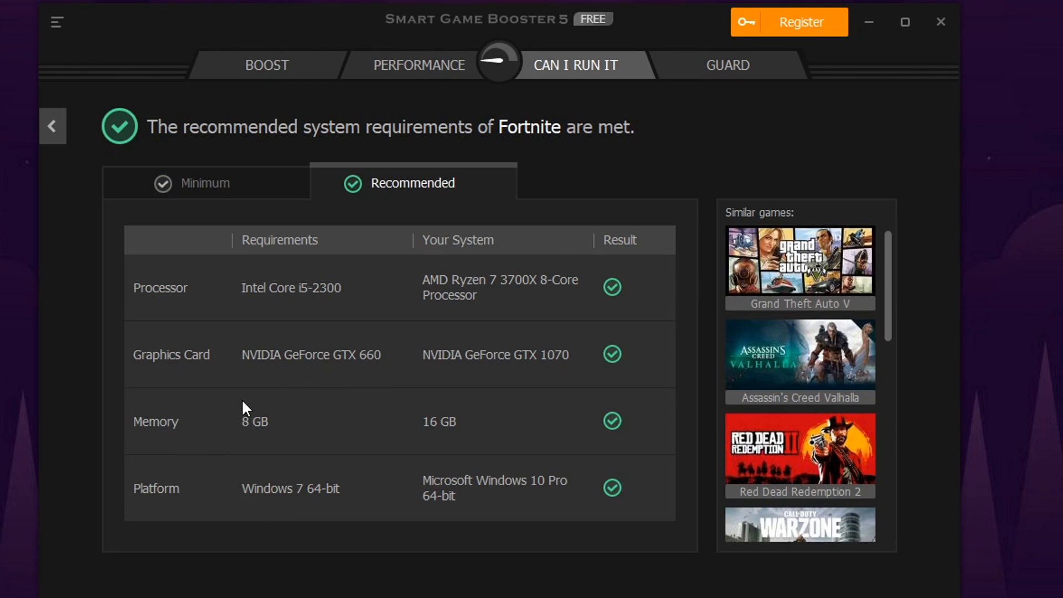
mouse_move(332, 367)
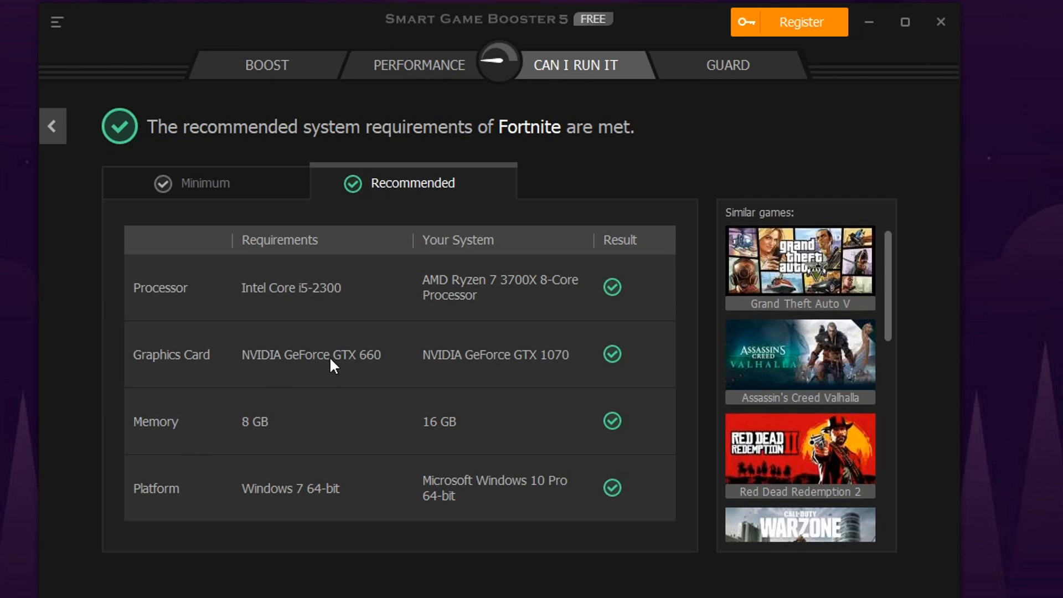
mouse_move(287, 352)
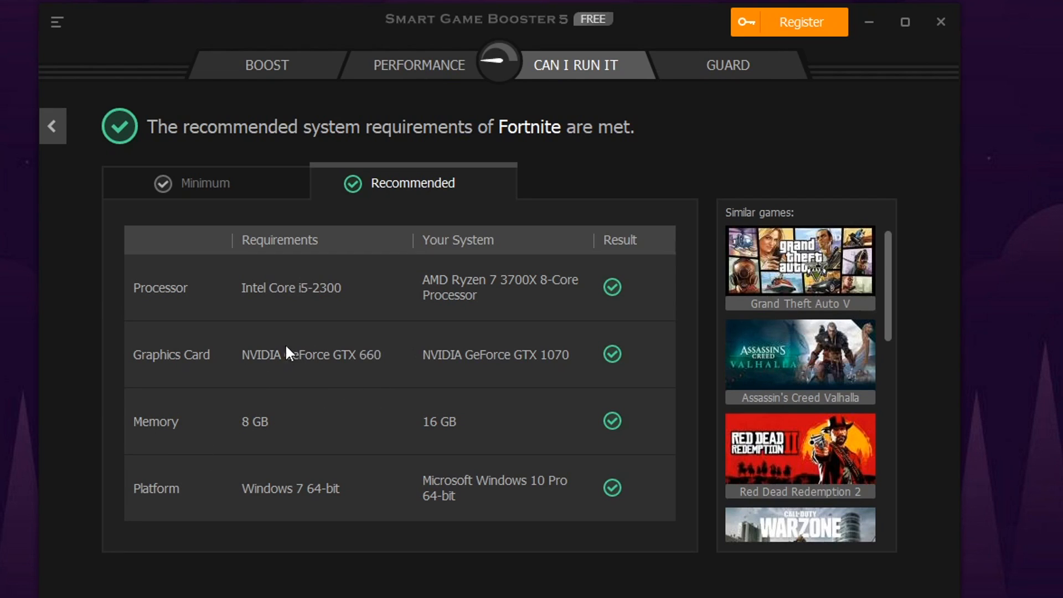
mouse_move(460, 281)
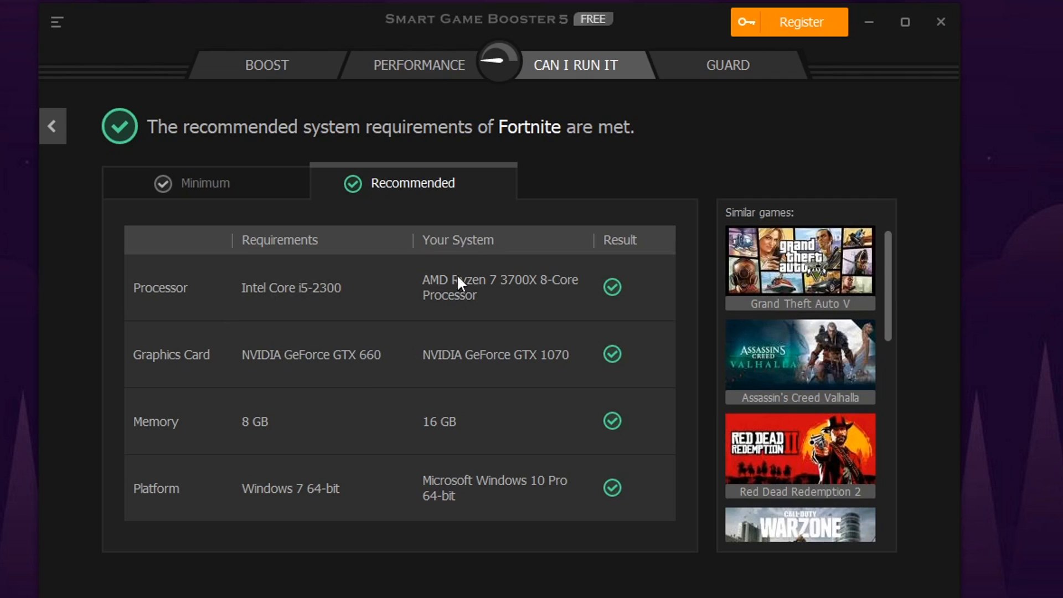
mouse_move(329, 332)
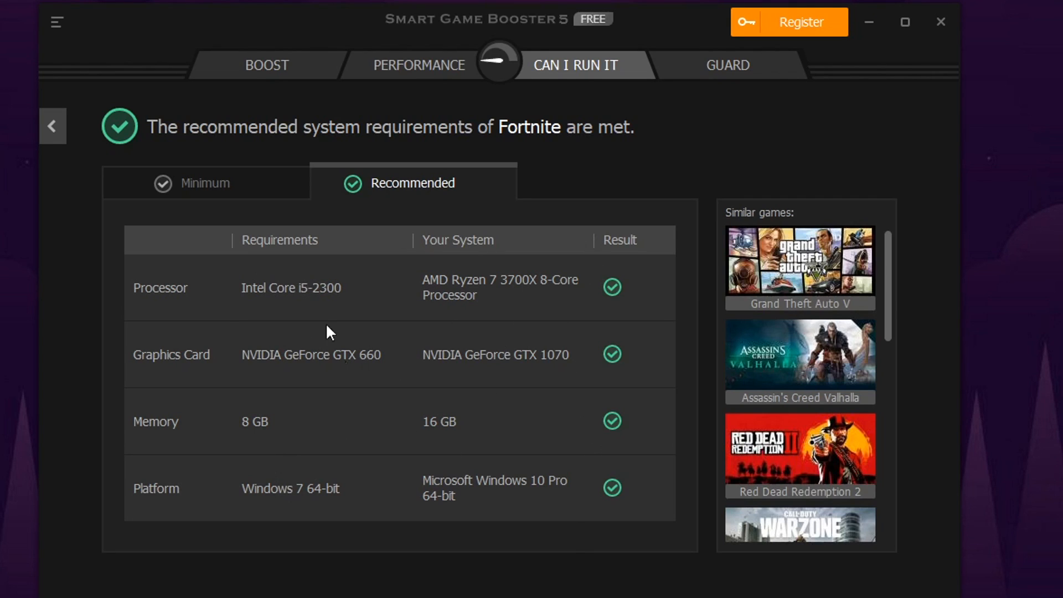
mouse_move(358, 178)
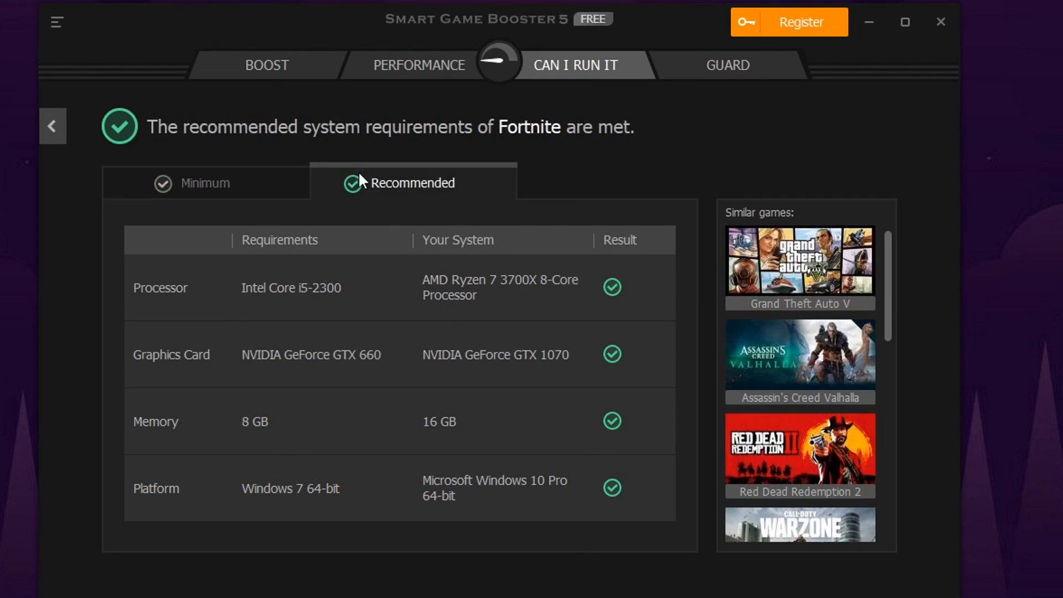
Fix the 3114 scanned items, then boost the PC for an 18% reported gain.
click(420, 66)
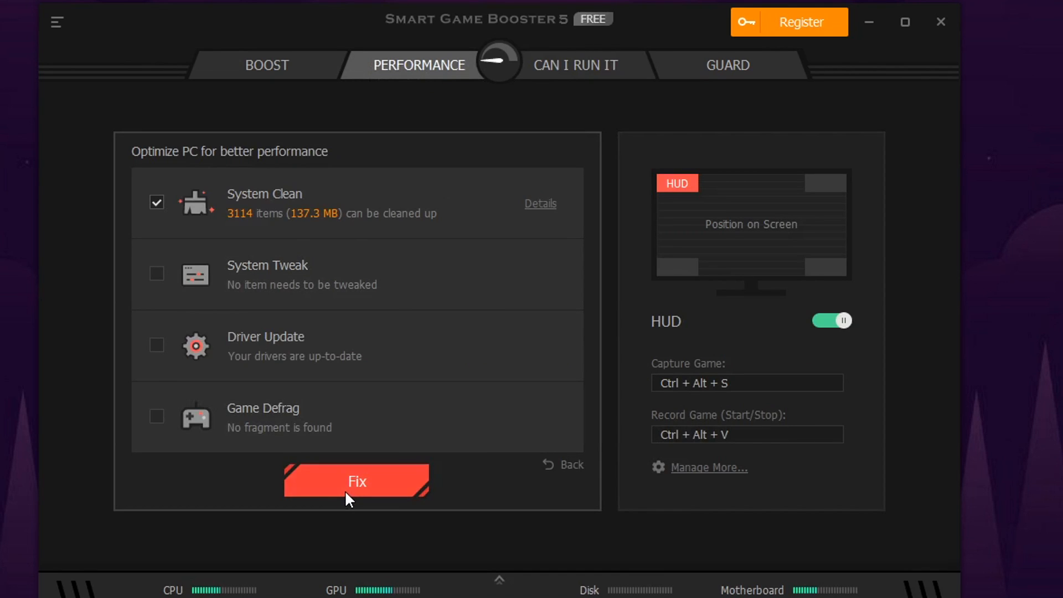
click(357, 481)
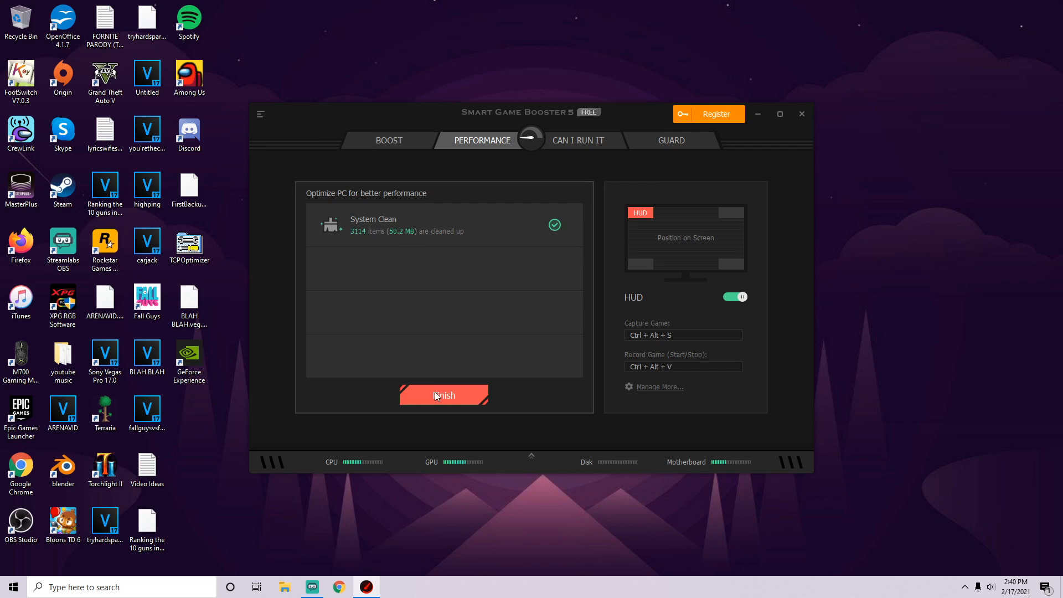
click(443, 395)
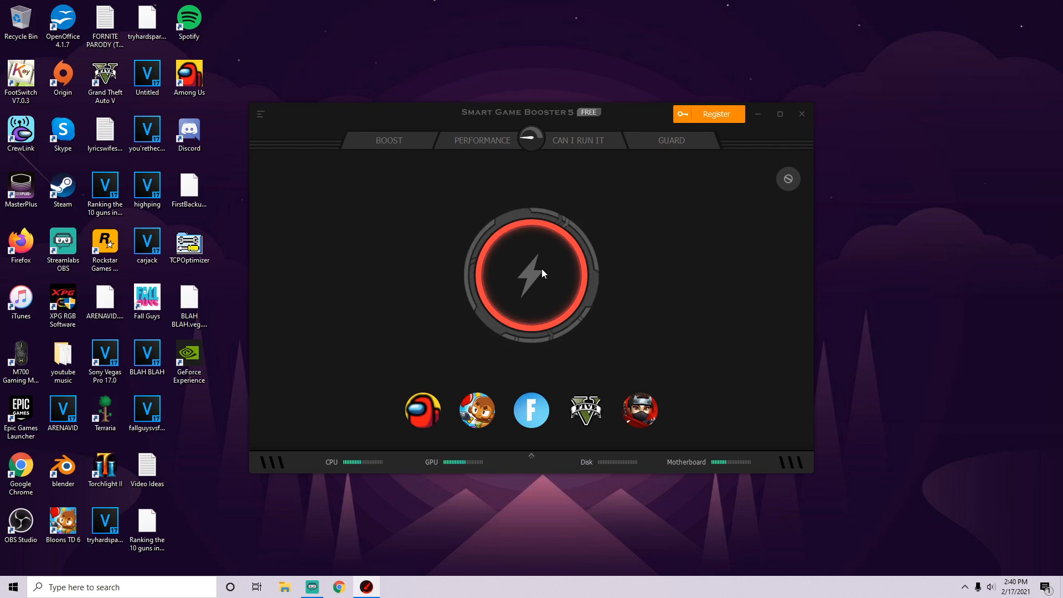
click(530, 273)
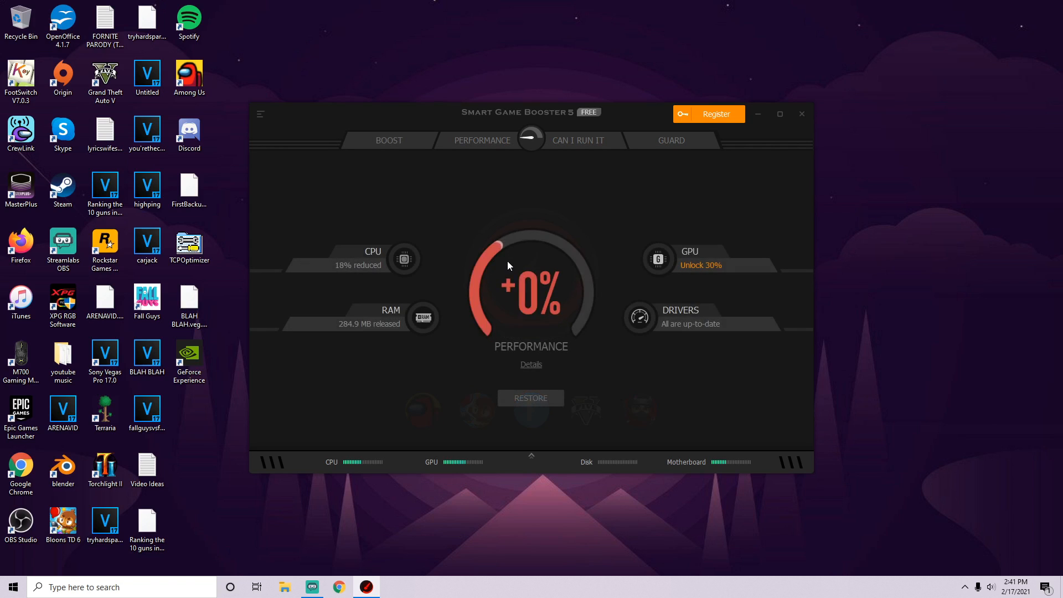
click(389, 140)
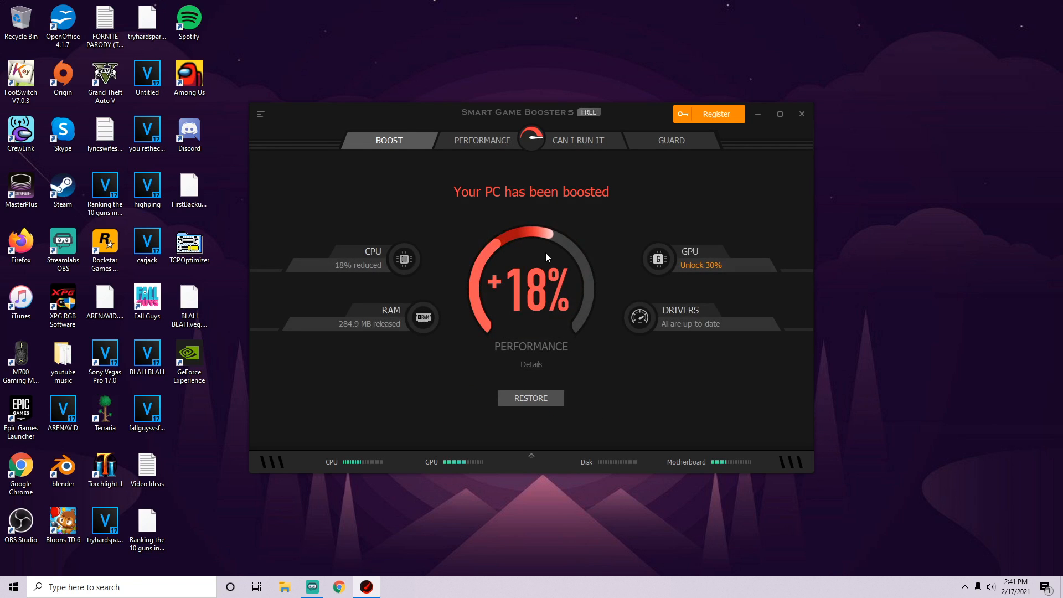
mouse_move(547, 256)
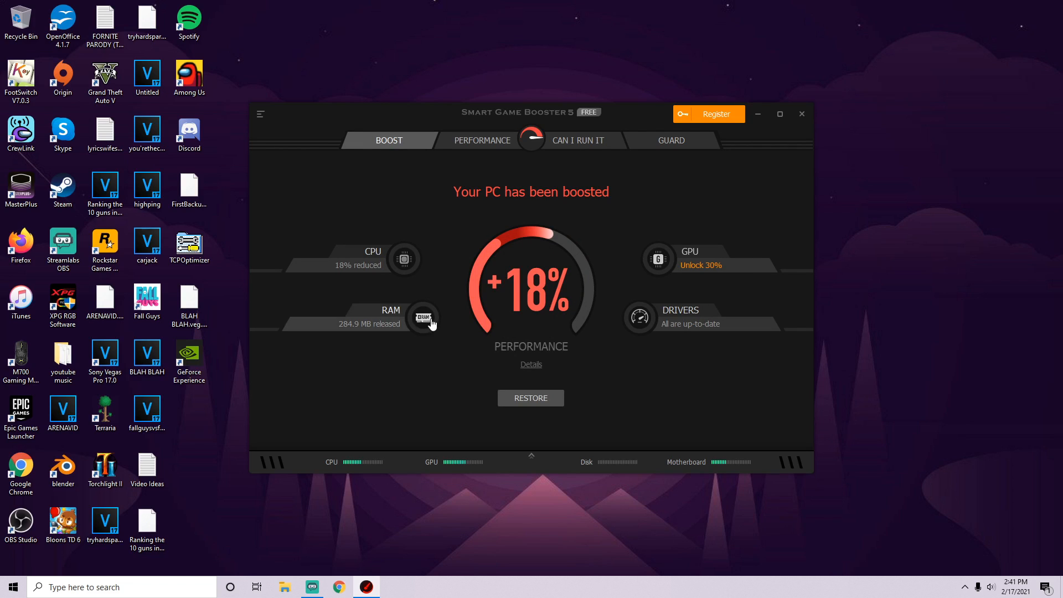
mouse_move(345, 424)
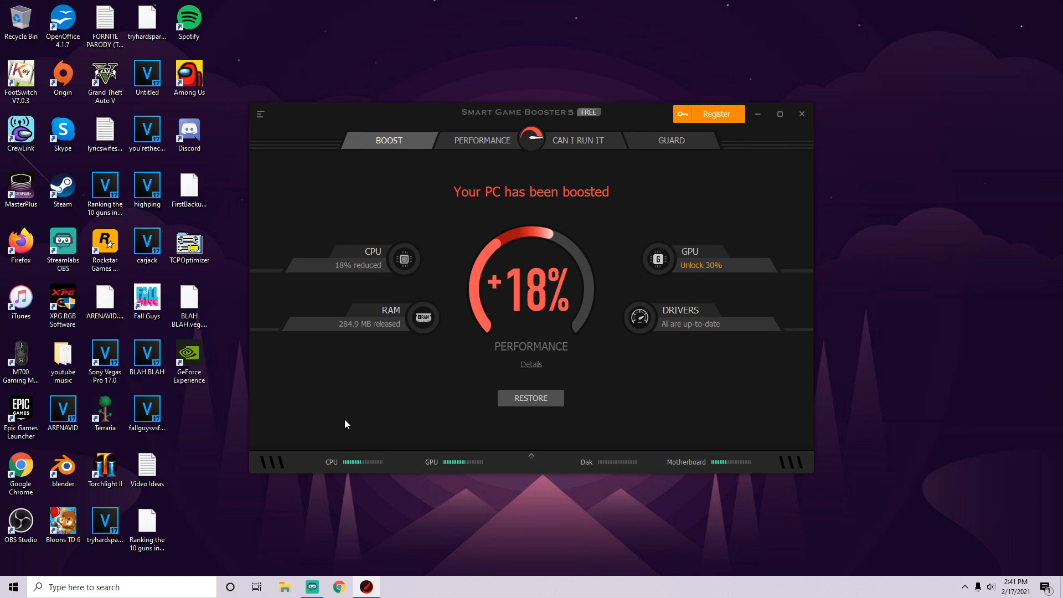
click(715, 114)
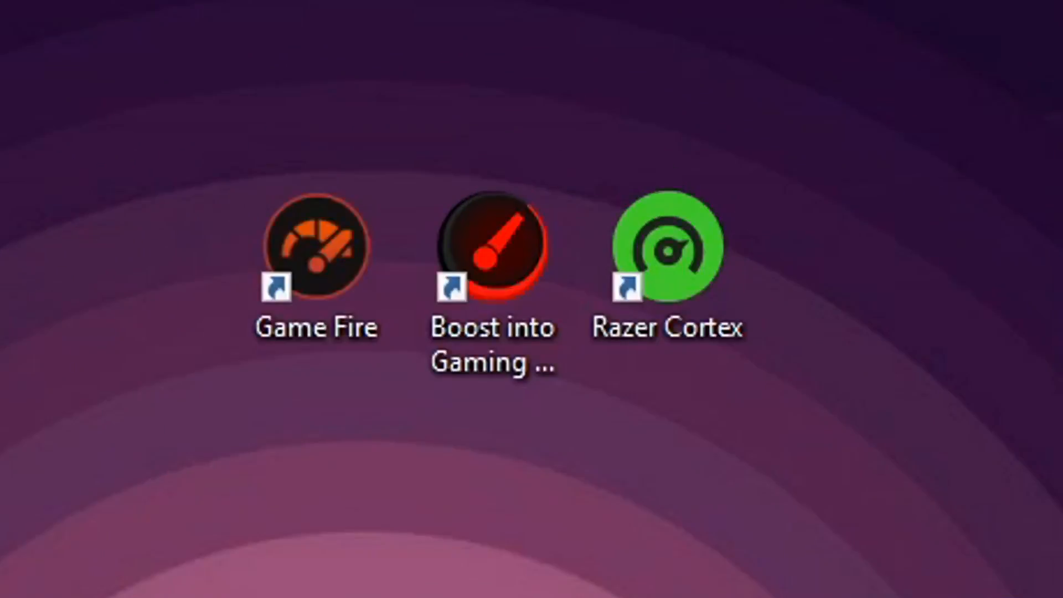
Launch Razer Cortex from the desktop, allowing the UAC prompt, to reach its game library.
double_click(608, 134)
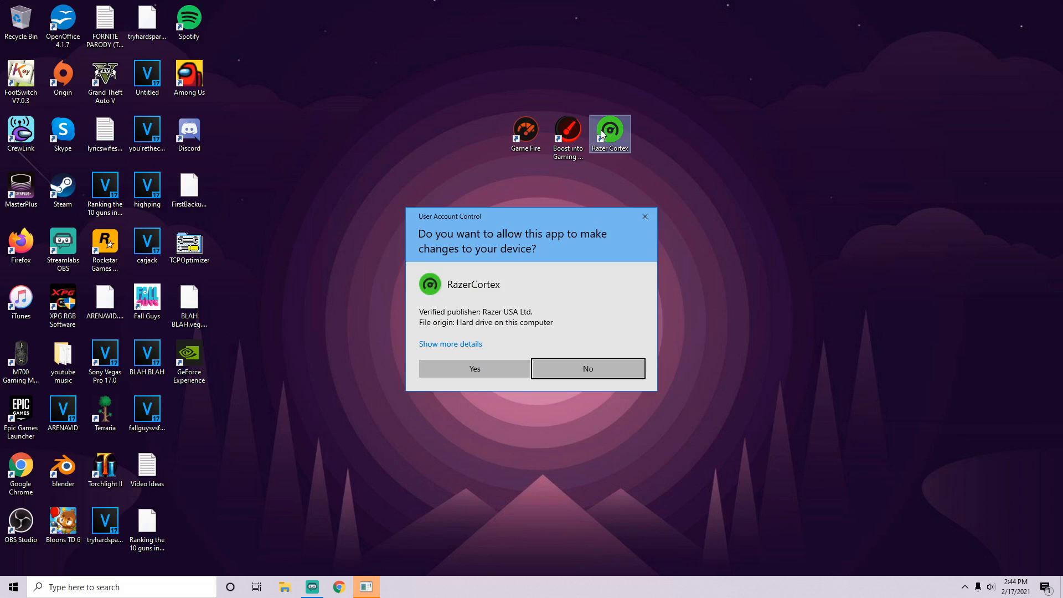
click(474, 369)
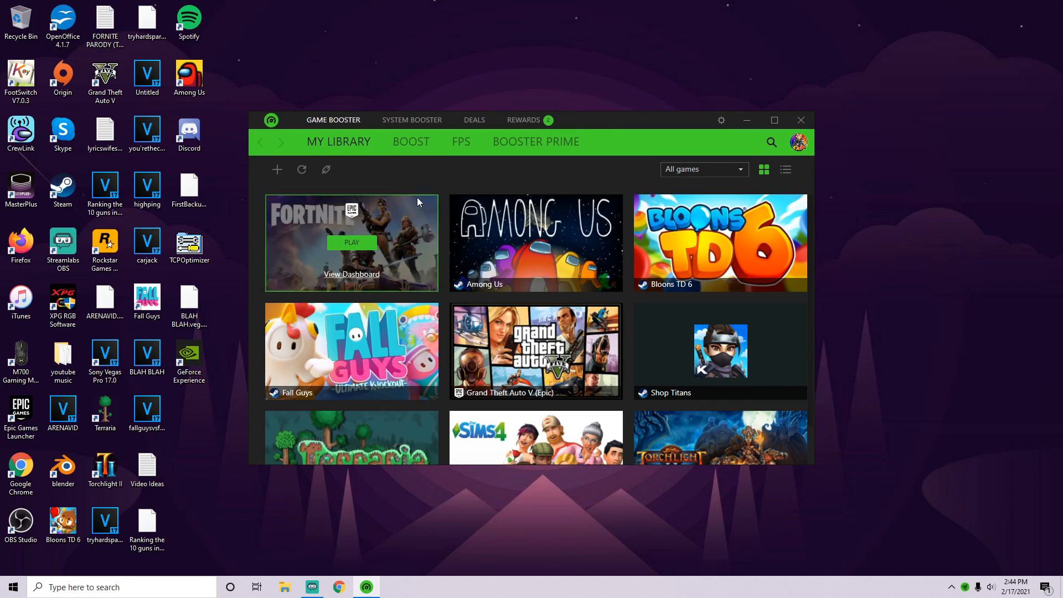
mouse_move(358, 223)
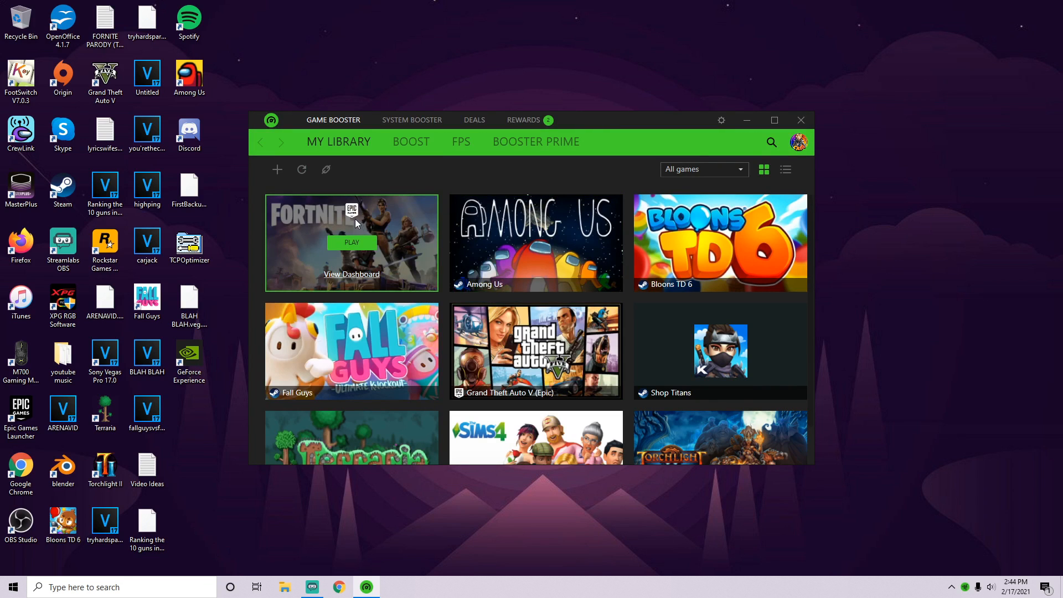
mouse_move(300, 217)
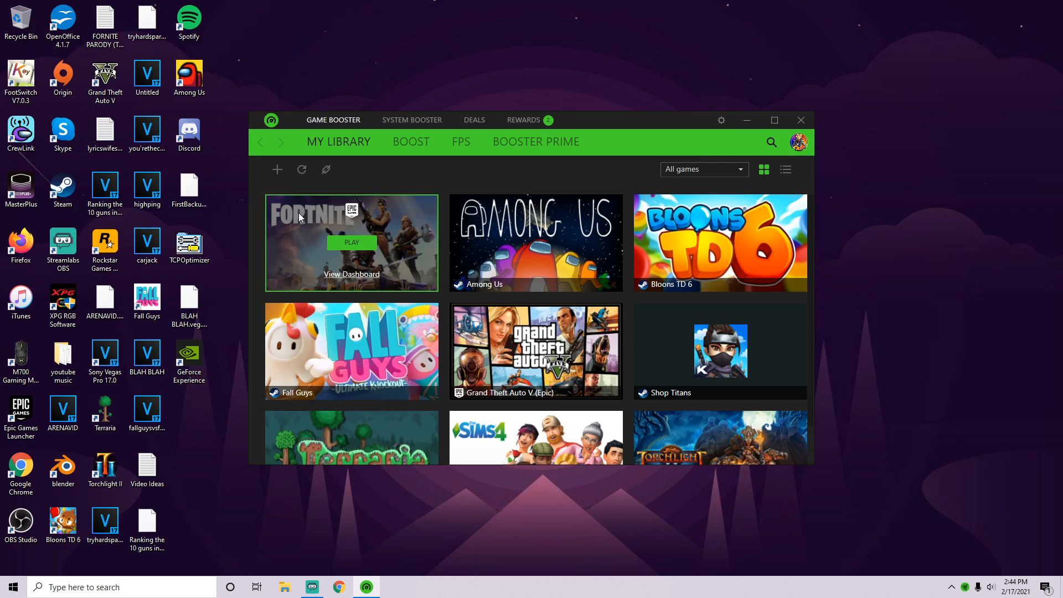
mouse_move(373, 265)
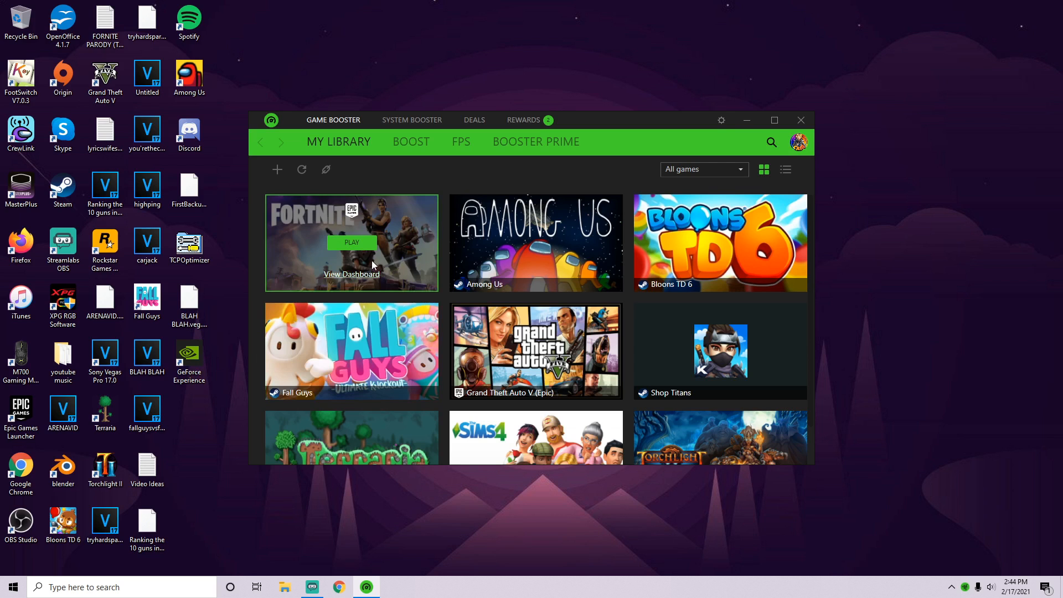
click(773, 120)
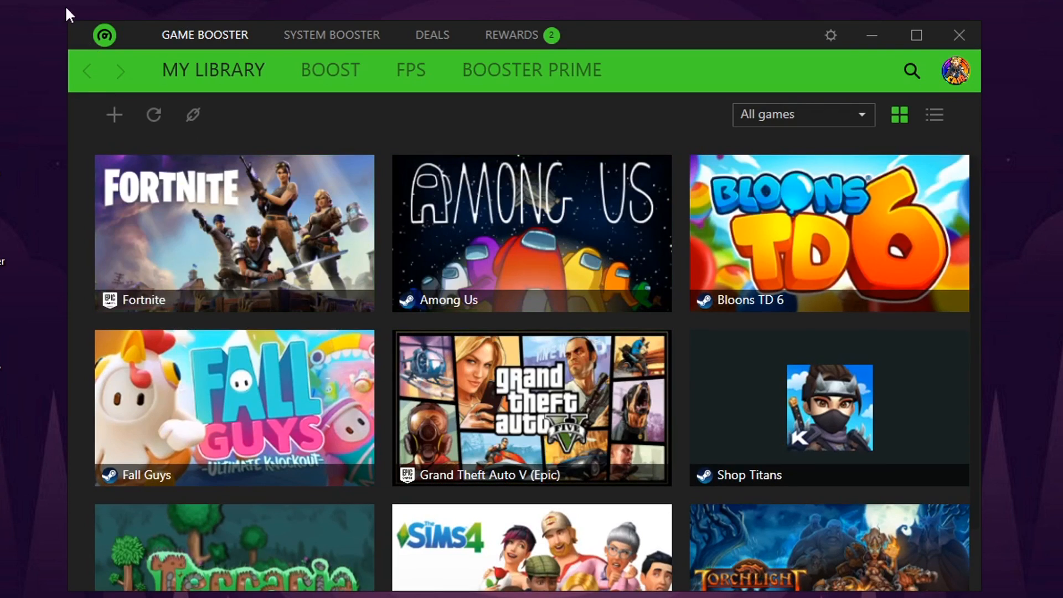
Run Boost Now with the six checked items, releasing about 632 MB of RAM.
click(330, 70)
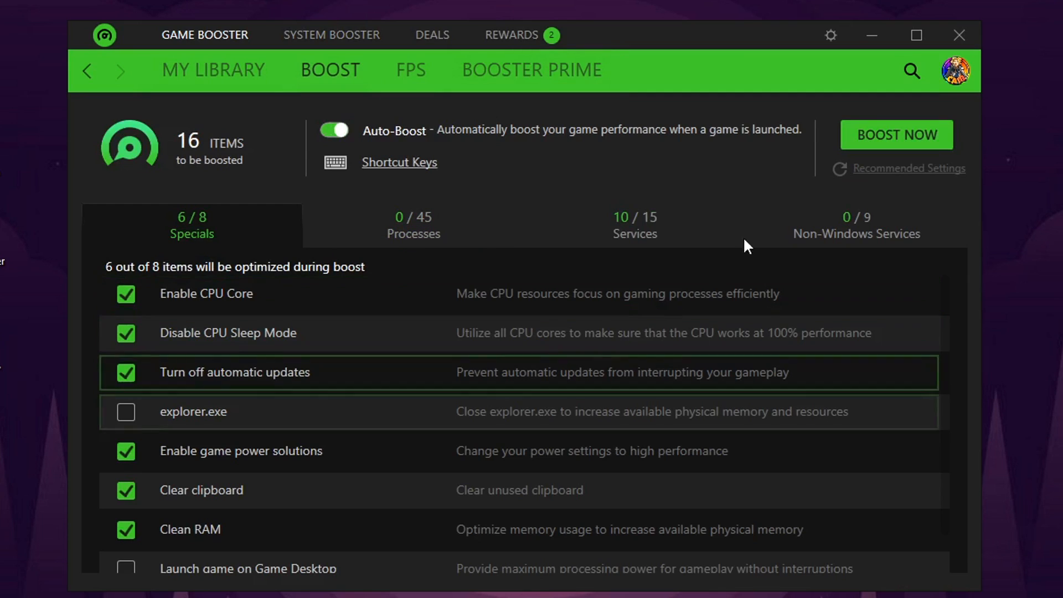
mouse_move(495, 347)
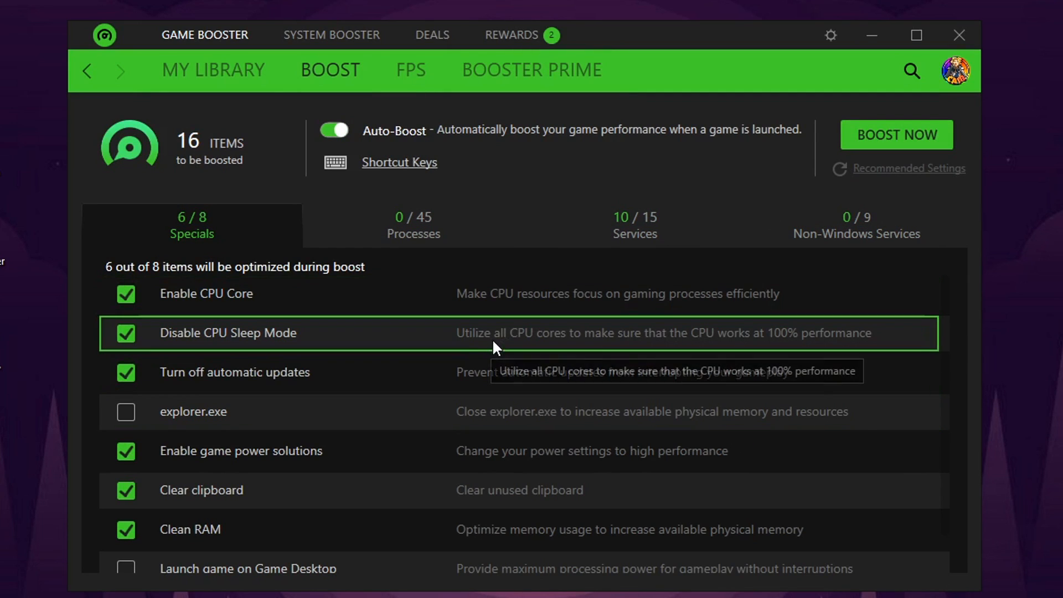
mouse_move(759, 357)
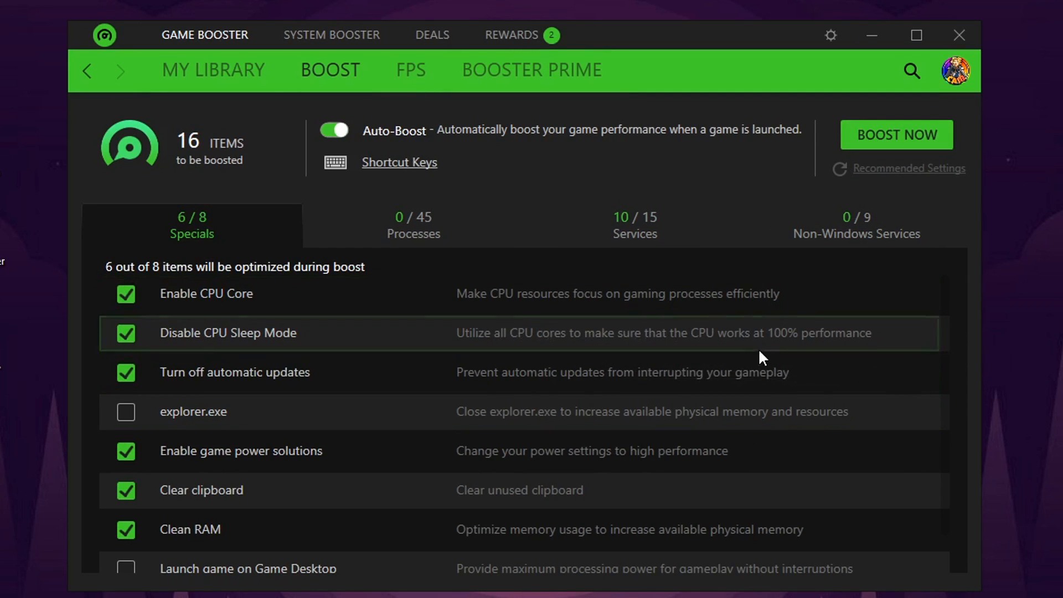
mouse_move(635, 293)
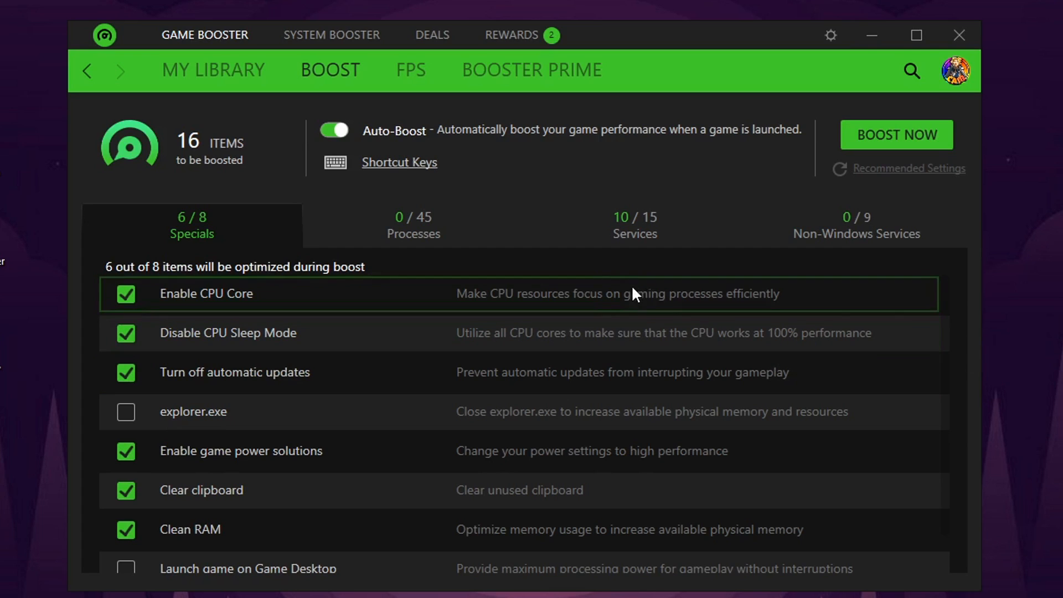
mouse_move(388, 385)
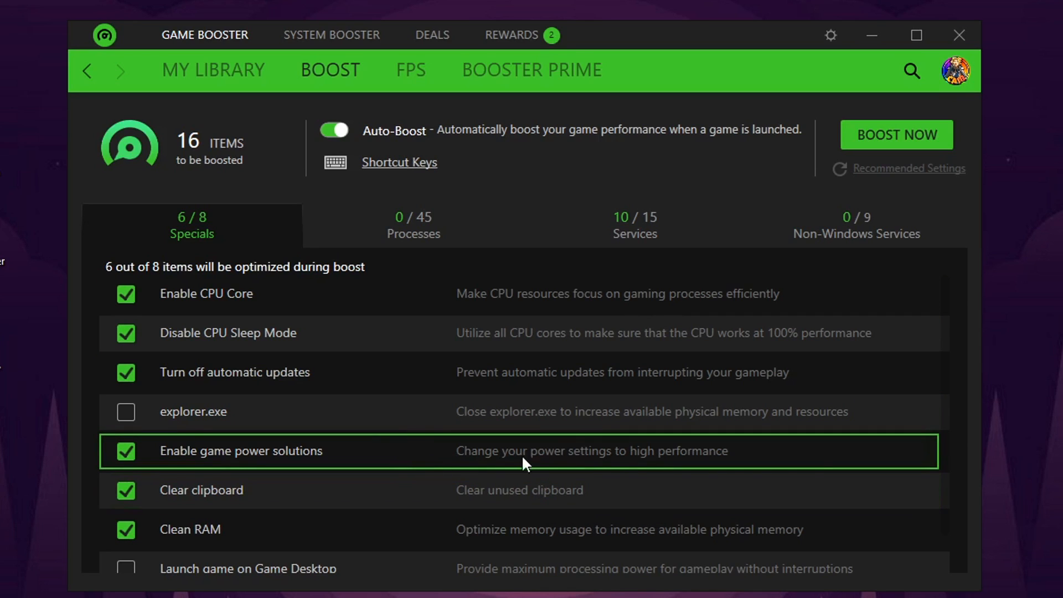
mouse_move(641, 473)
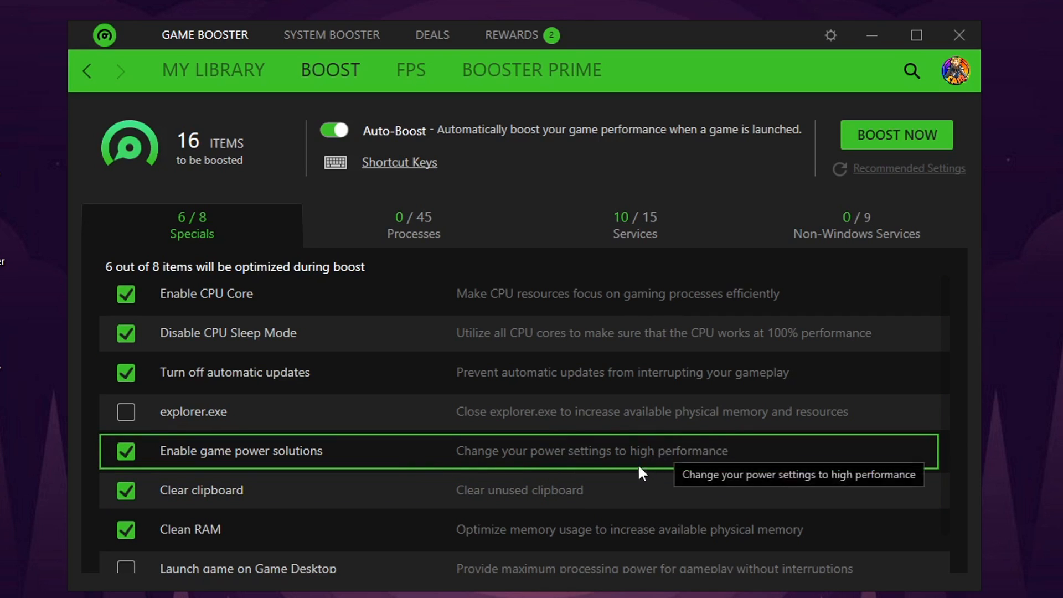
mouse_move(520, 490)
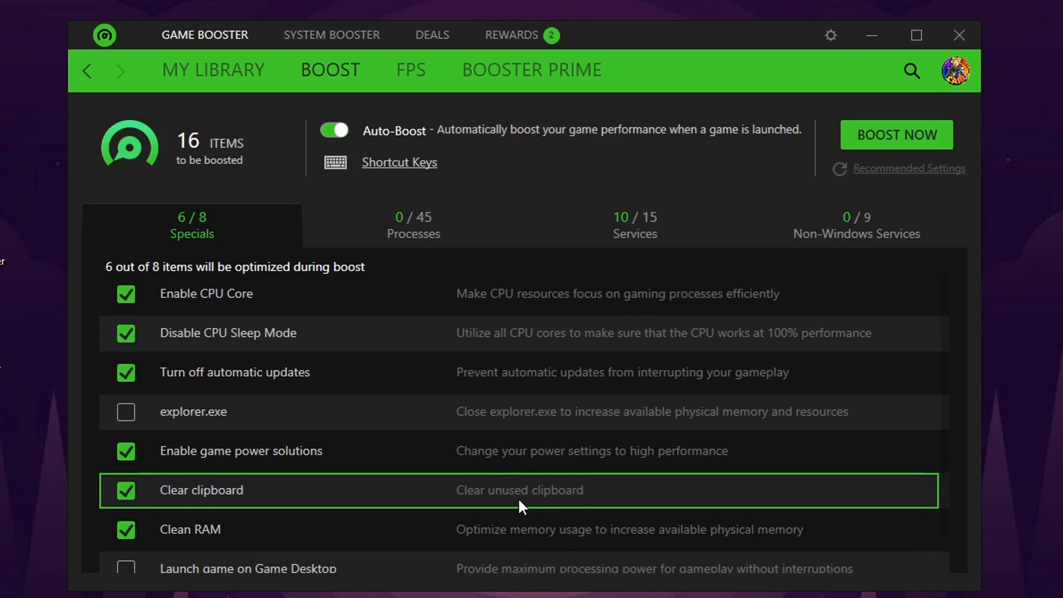
mouse_move(576, 538)
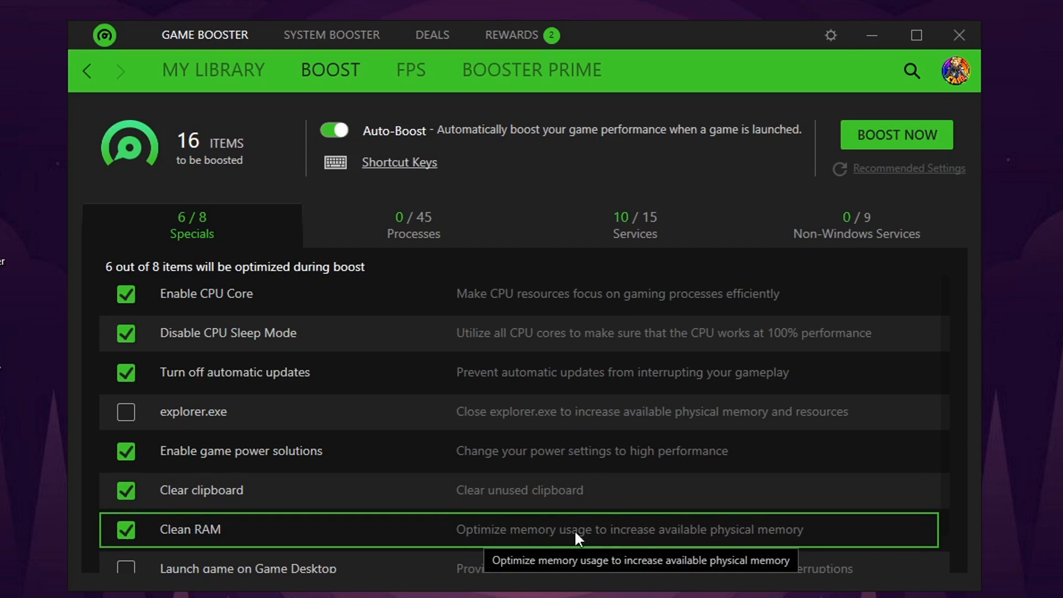
mouse_move(642, 538)
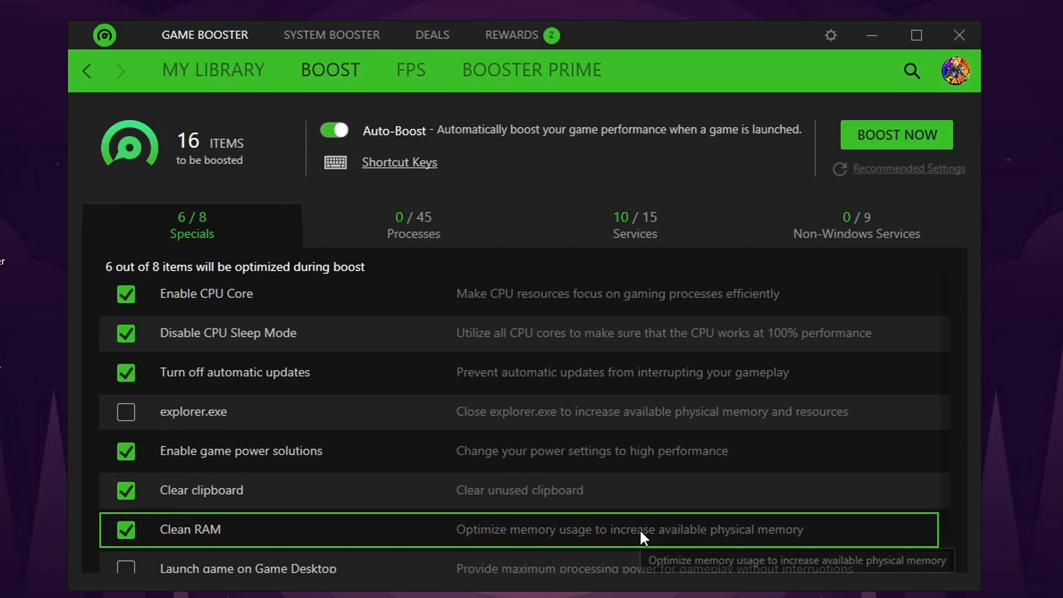
mouse_move(457, 584)
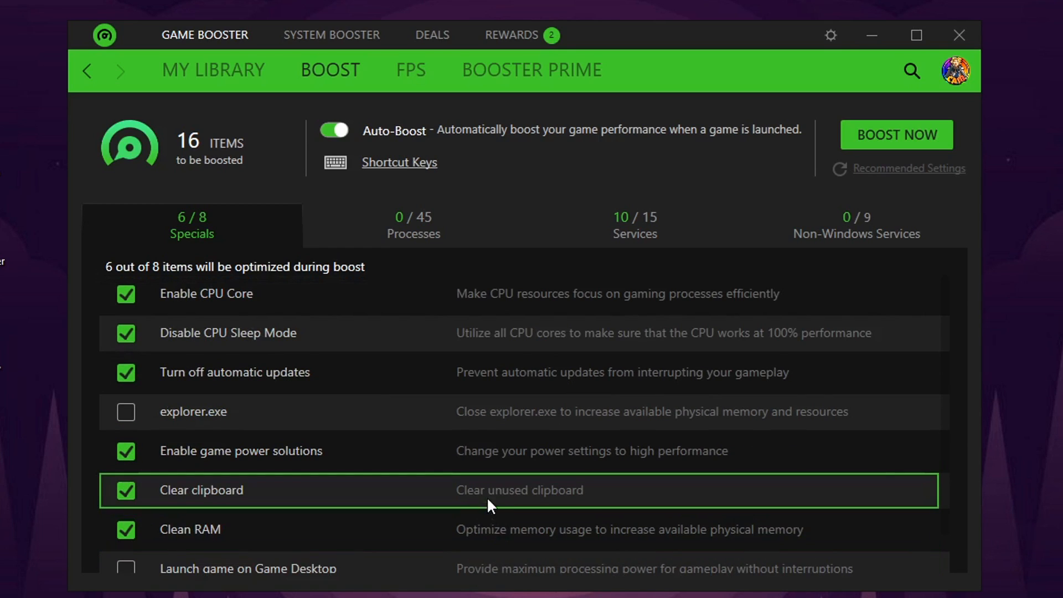
mouse_move(883, 152)
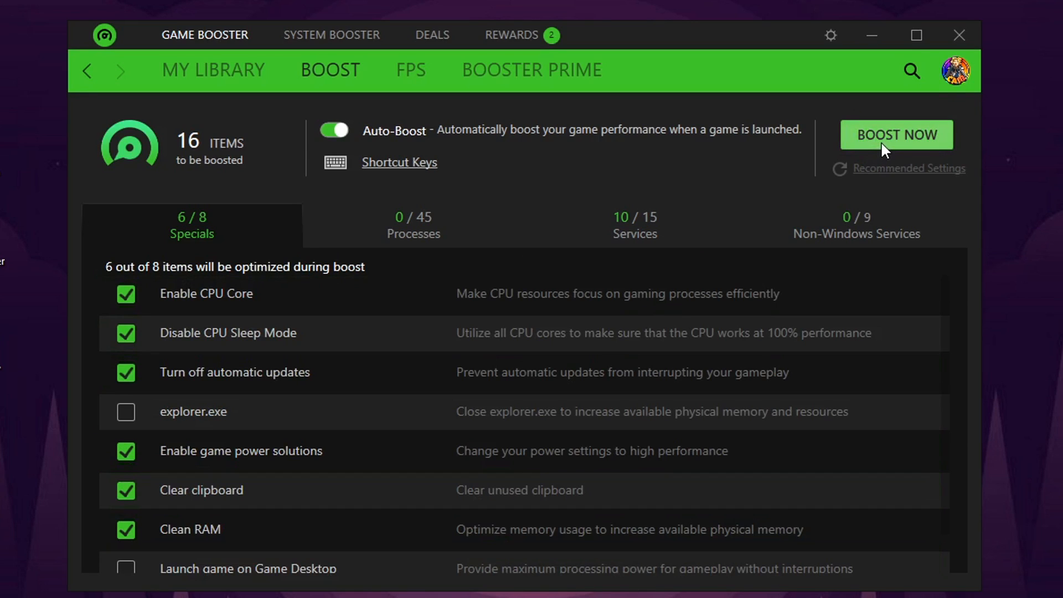
click(896, 134)
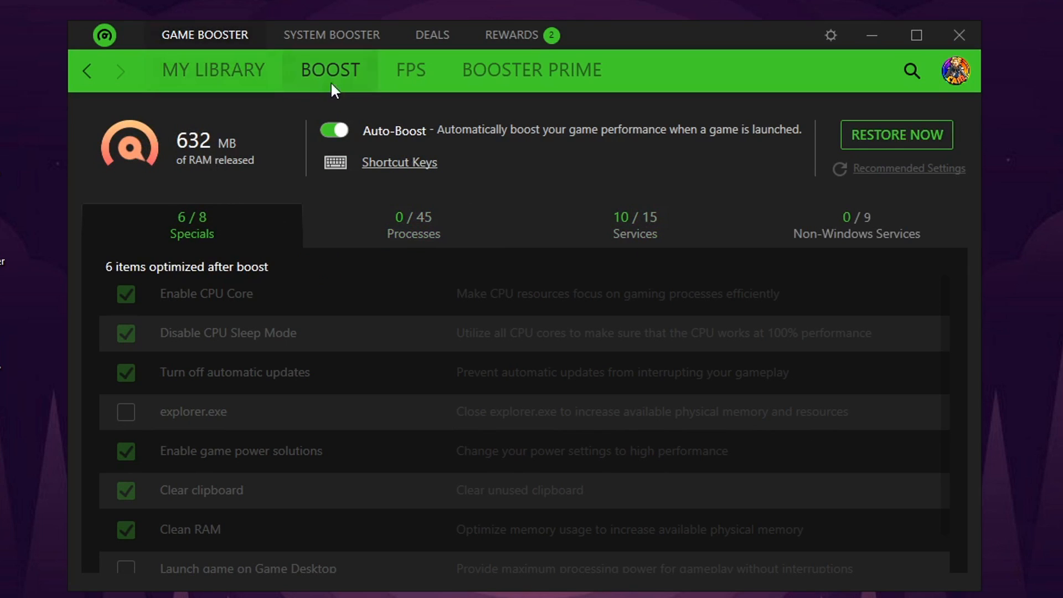
Scan the system in System Booster, select all found categories (1.4 GB junk, 21 items) and optimize.
click(331, 35)
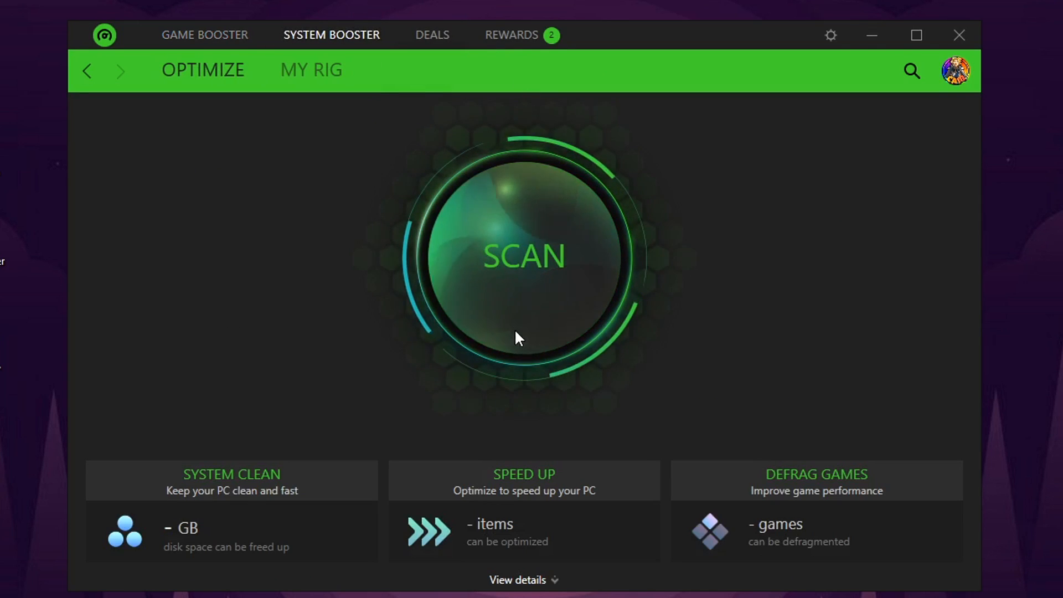
click(522, 256)
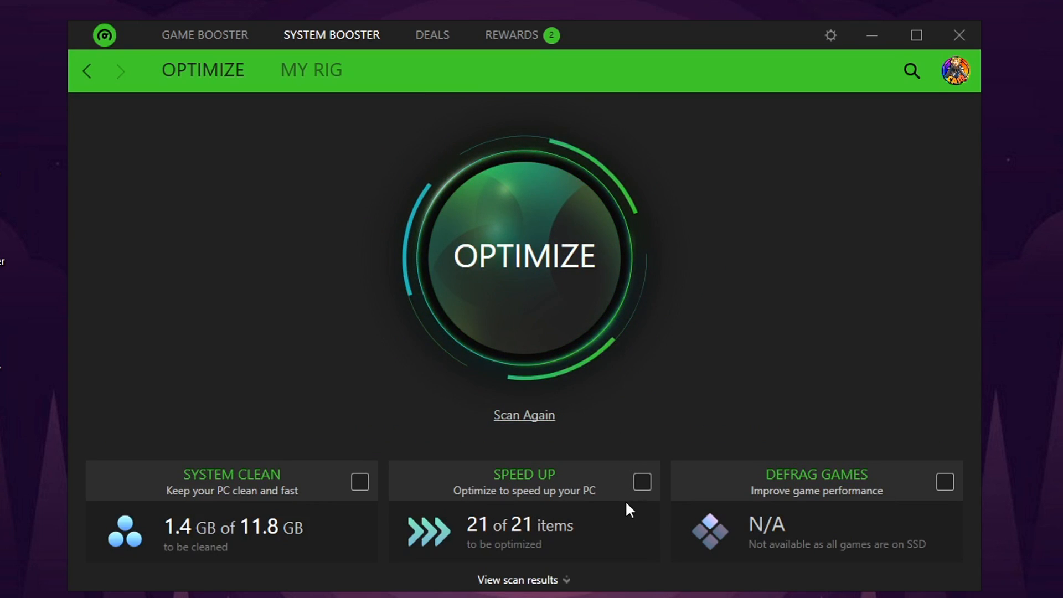
click(944, 482)
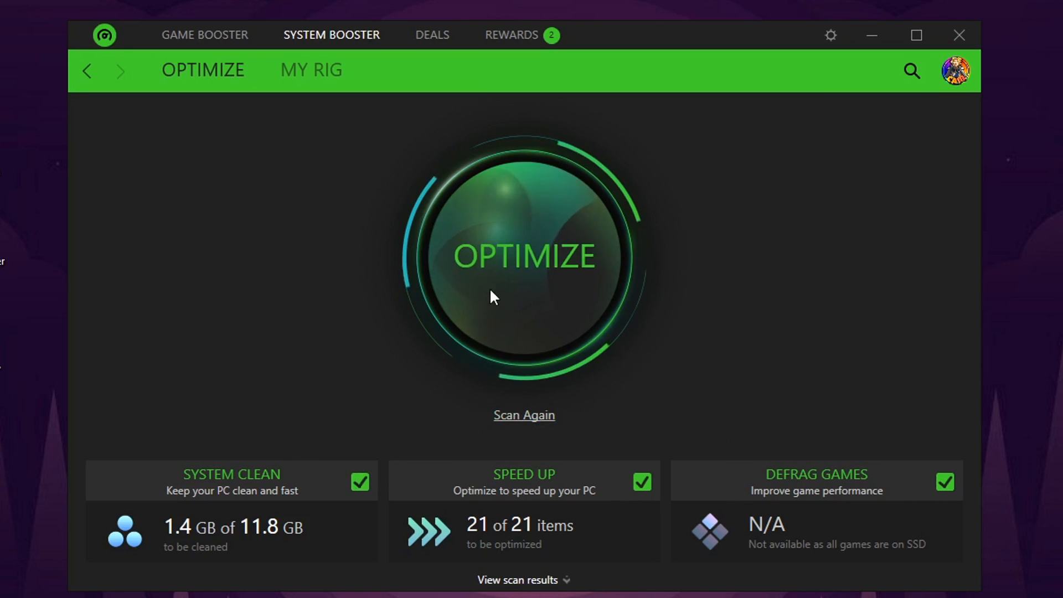
click(523, 256)
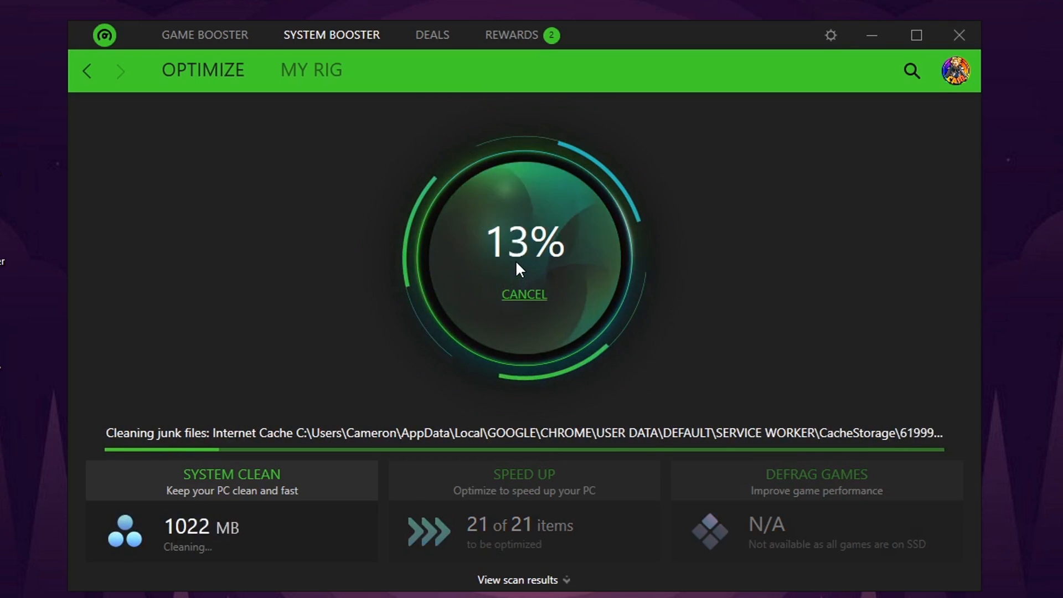
Show Fortnite's Booster Prime page predicting FPS rising from 115 to 239 on Competitive.
click(203, 34)
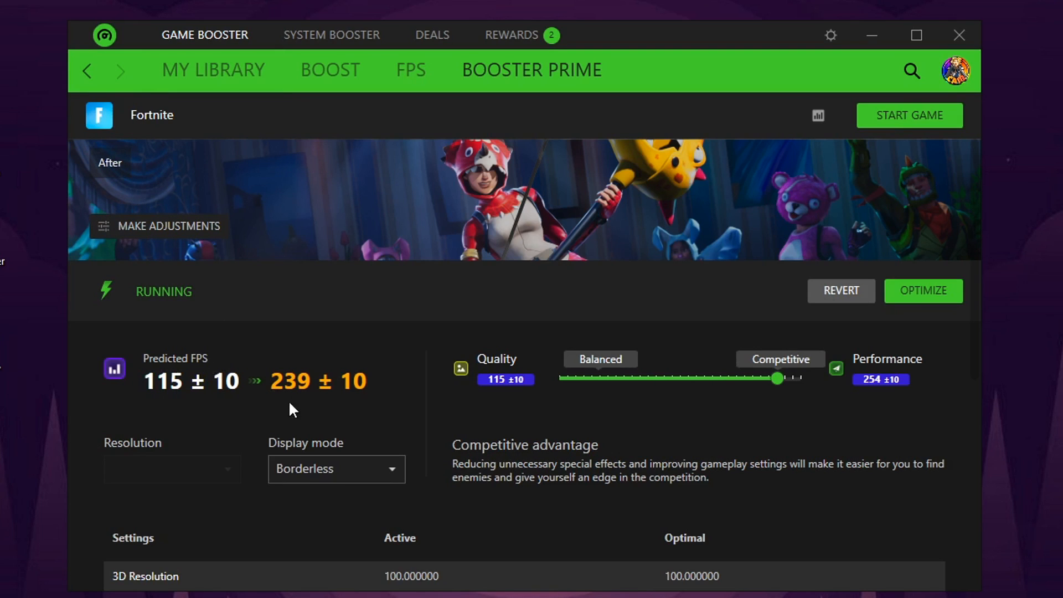
mouse_move(214, 424)
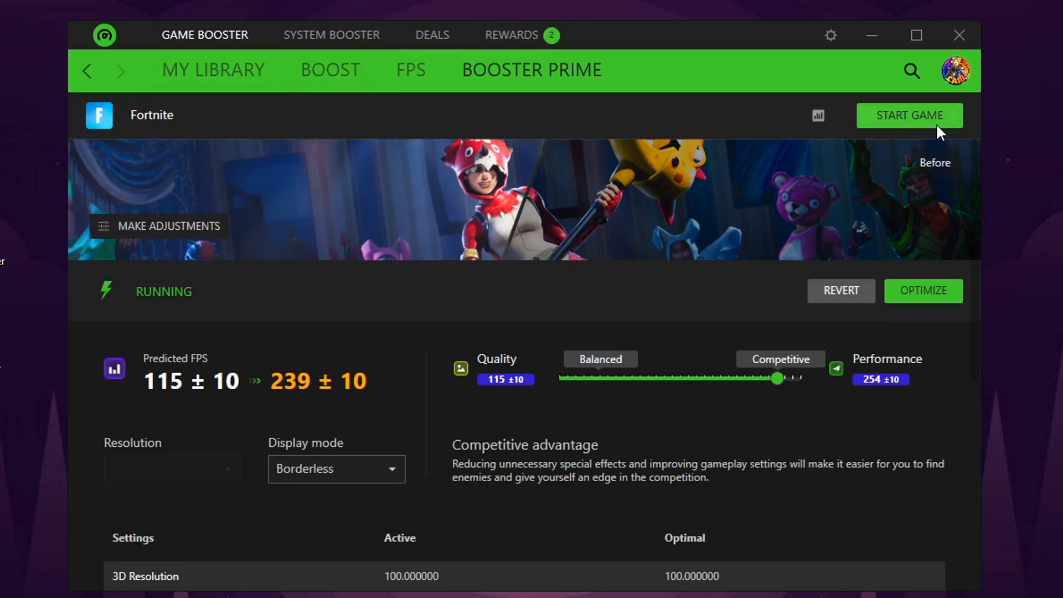
Launch Fortnite from Razer Cortex and read the in-game counter at about 75 FPS.
click(908, 114)
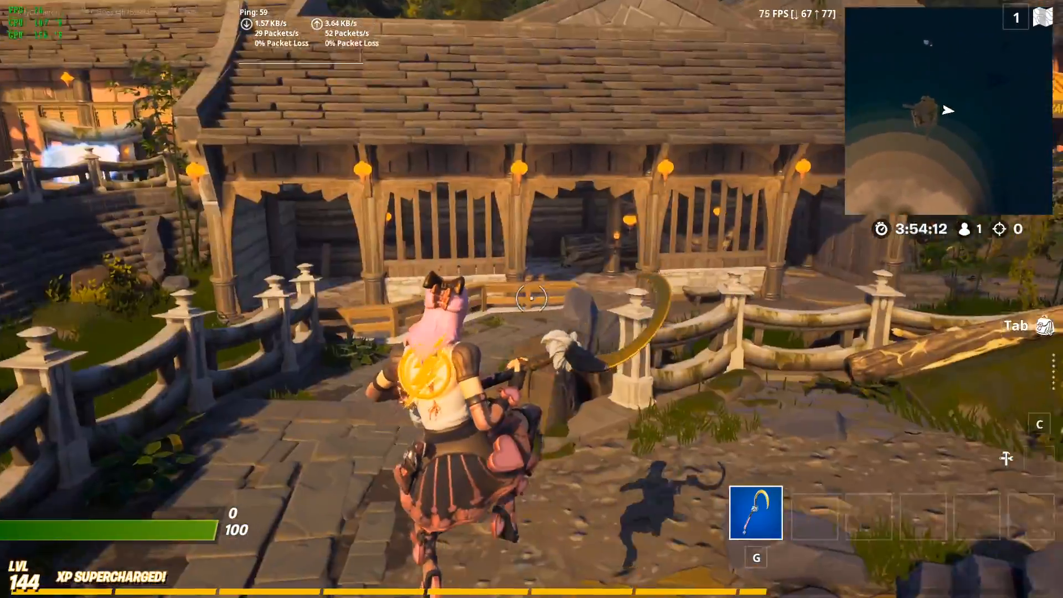
mouse_move(531, 298)
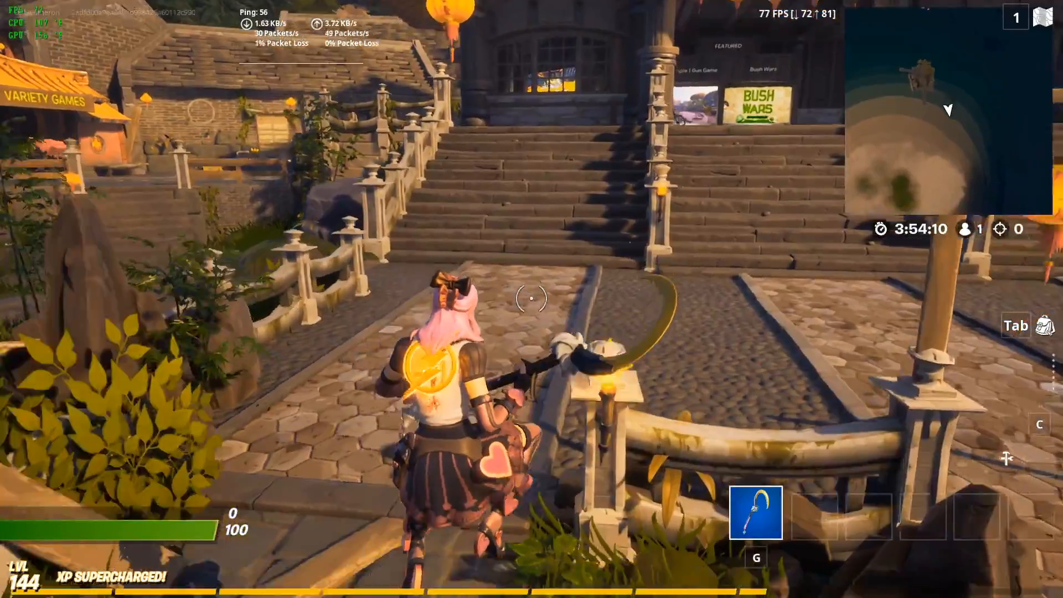